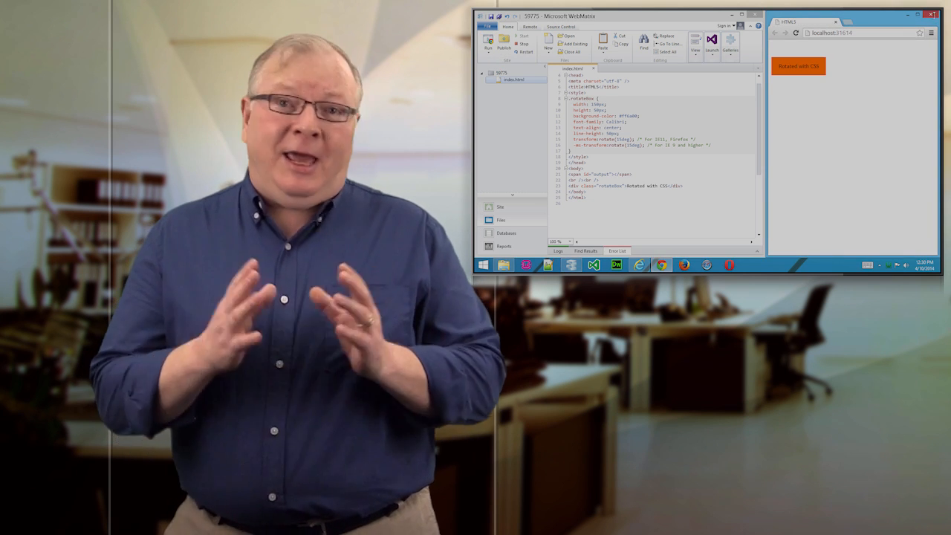
# - Preview the current page in Safari and a second browser from the Run browser list
pyautogui.click(488, 41)
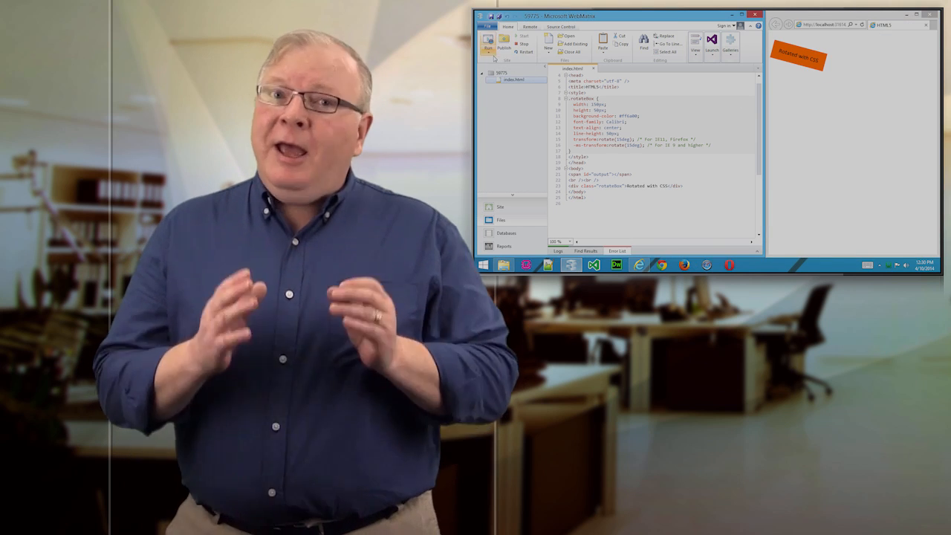
pyautogui.click(487, 43)
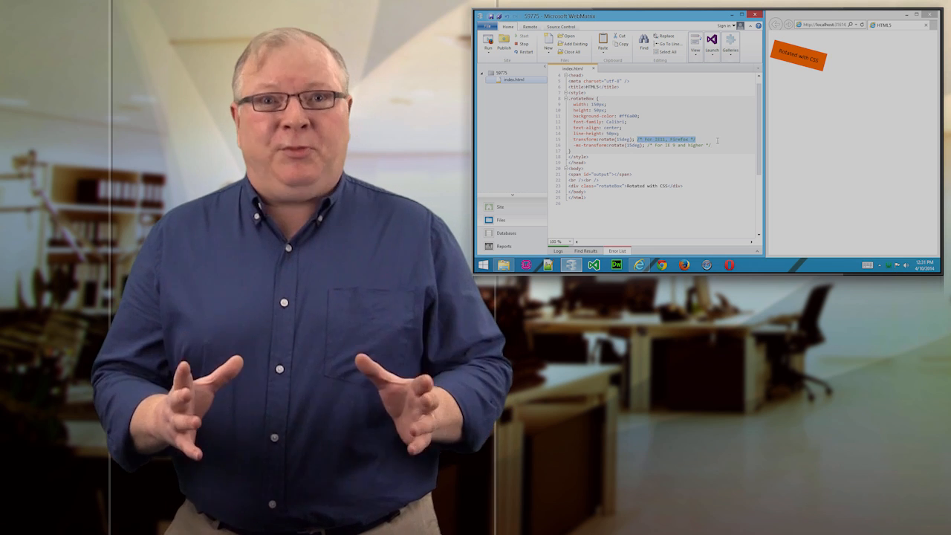
pyautogui.click(742, 15)
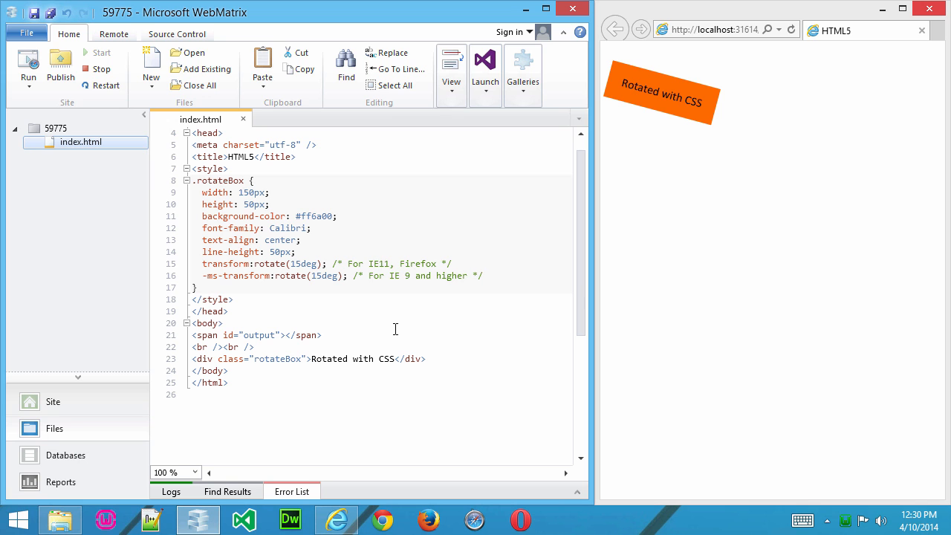
pyautogui.click(483, 274)
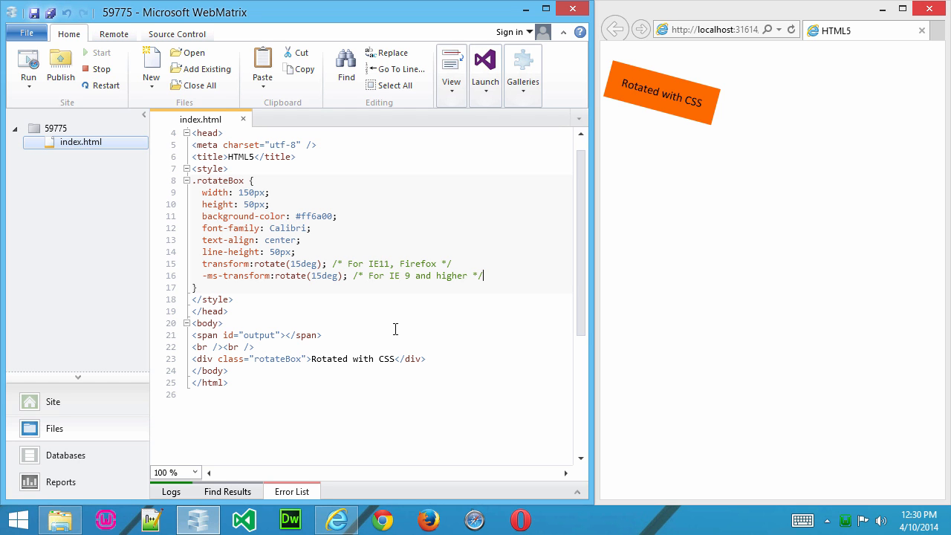
pyautogui.moveTo(612, 96)
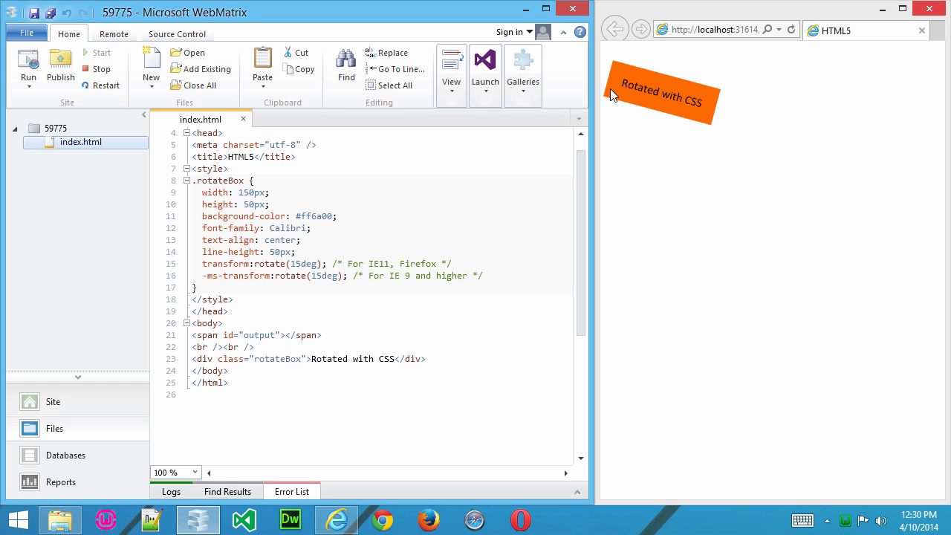
pyautogui.moveTo(618, 81)
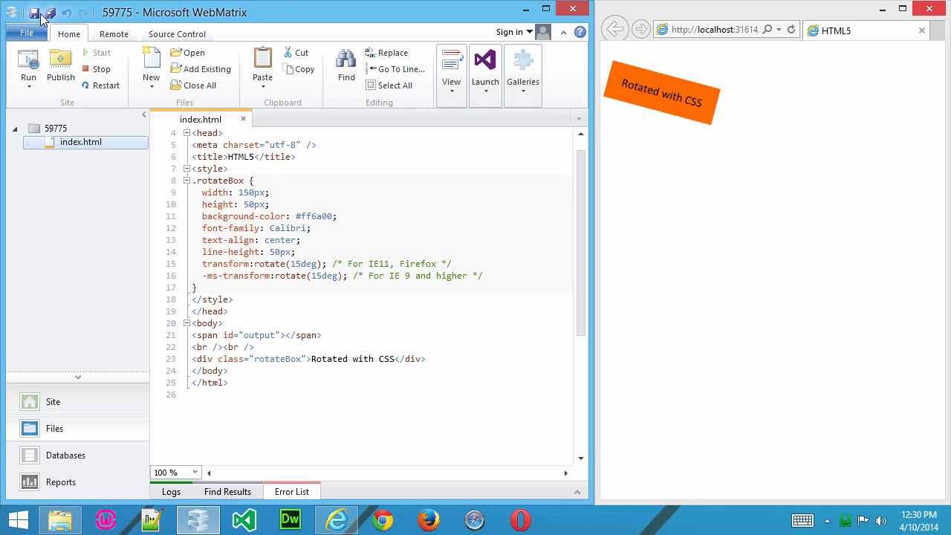
pyautogui.click(29, 67)
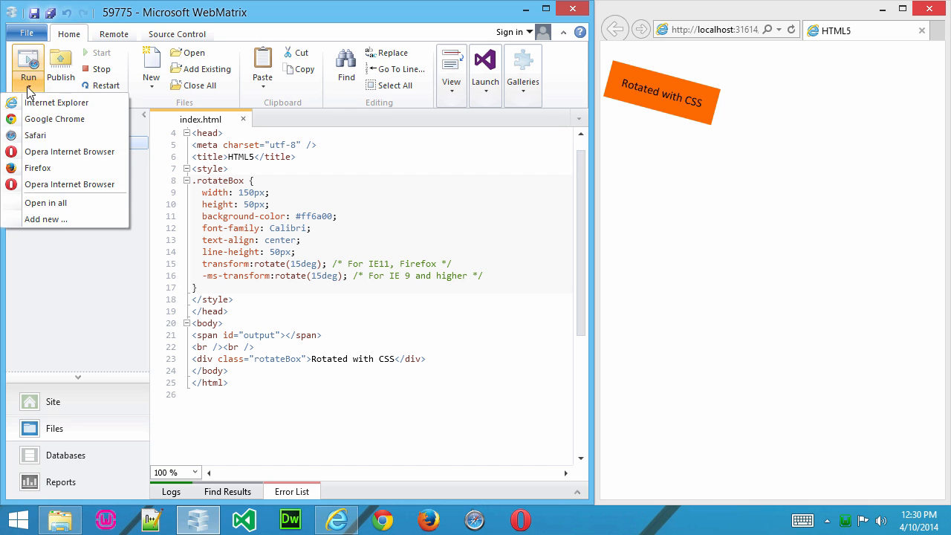
pyautogui.click(54, 119)
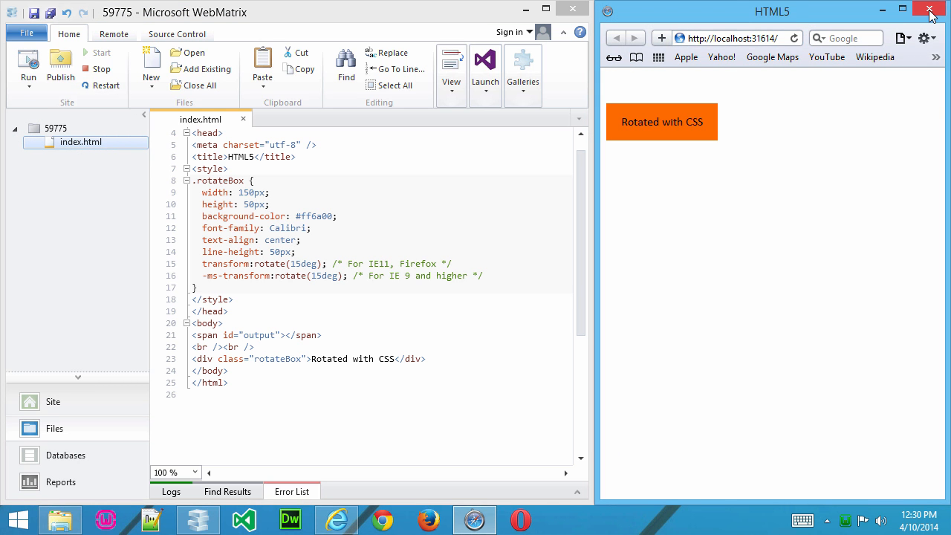
pyautogui.click(28, 72)
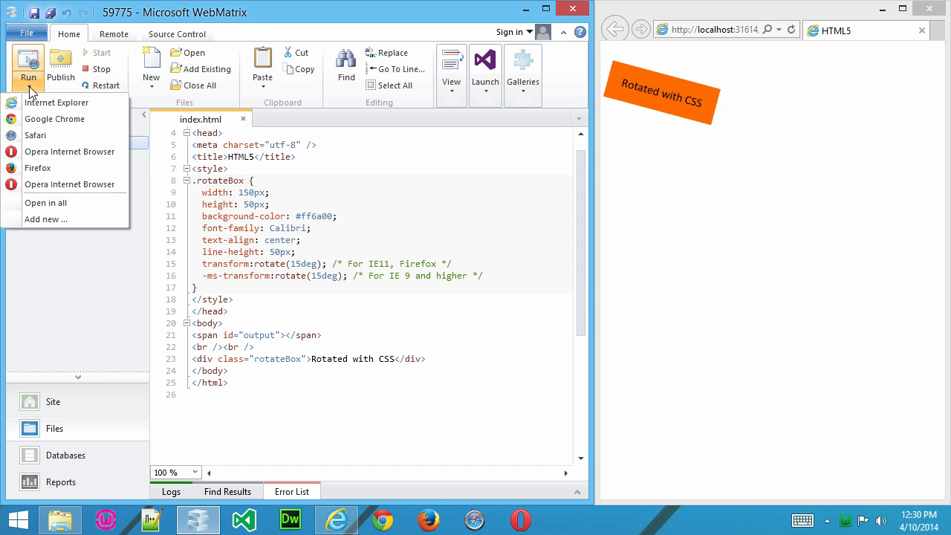
pyautogui.click(38, 166)
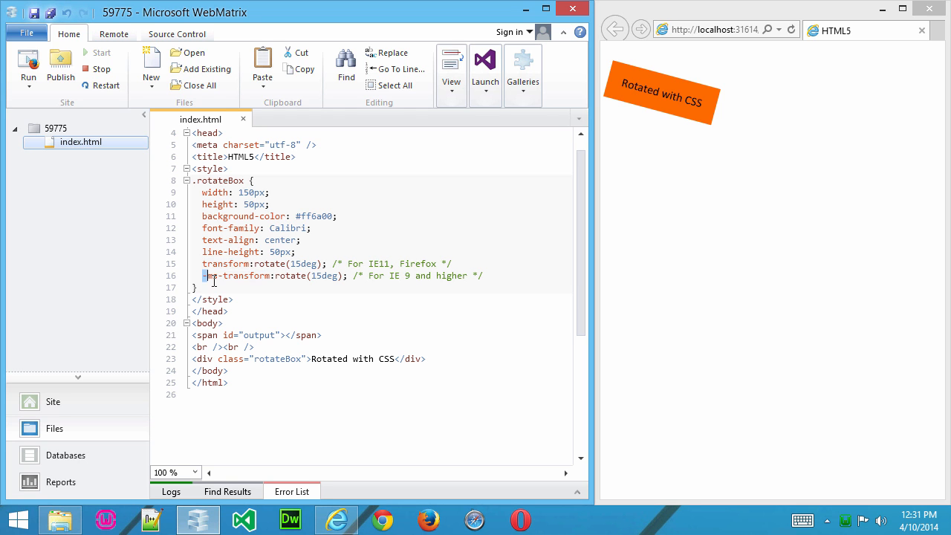
# - Add -webkit-transform: rotate(15deg) to .rotateBox with a /* For Chrome, Safari, Opera */ comment
pyautogui.doubleClick(238, 275)
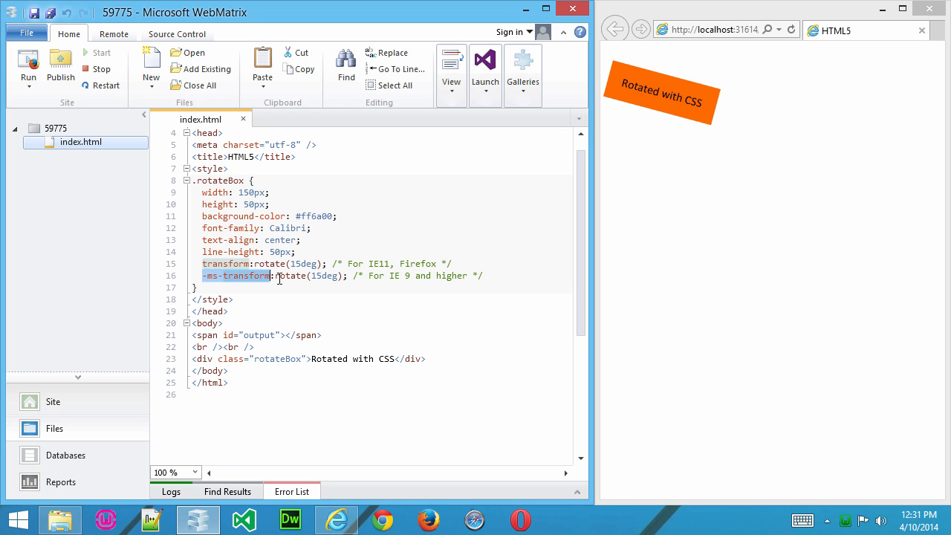
pyautogui.moveTo(285, 303)
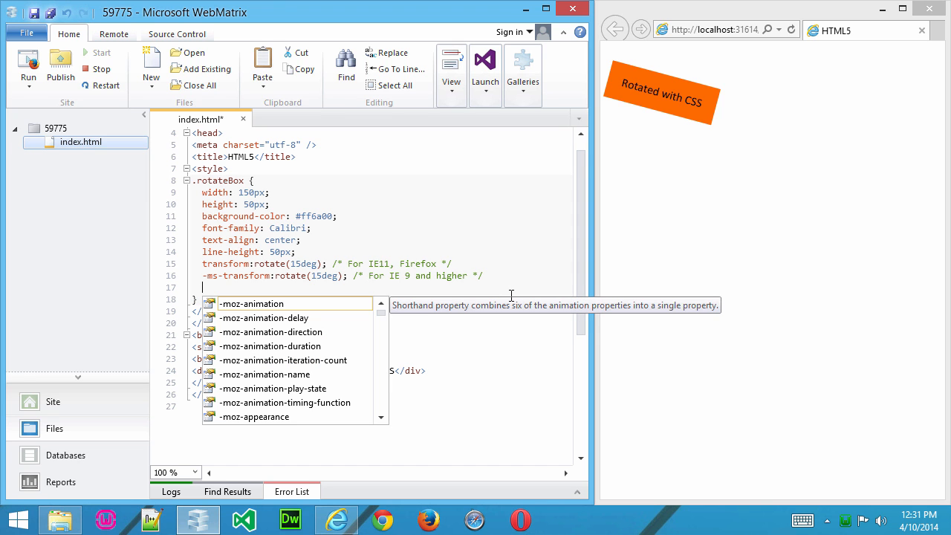
pyautogui.write('-')
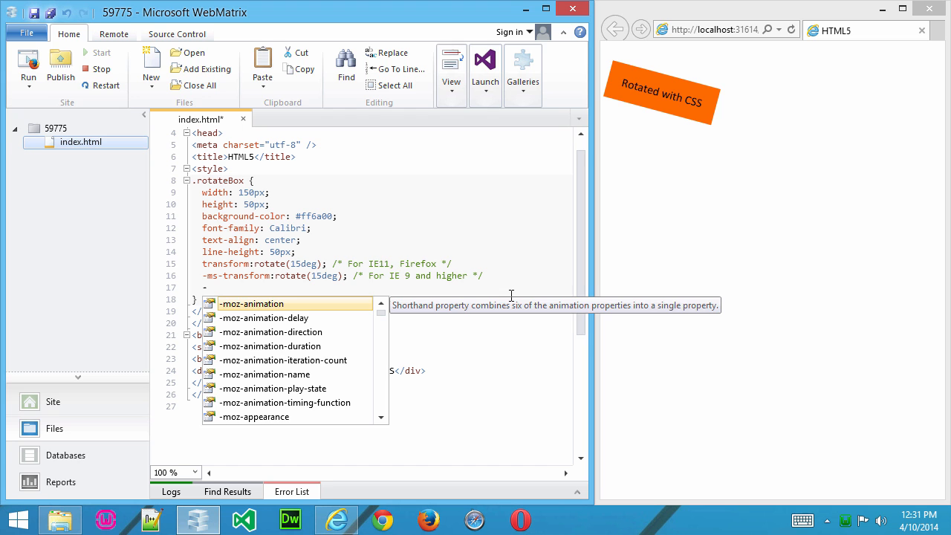
pyautogui.write('webkit-t')
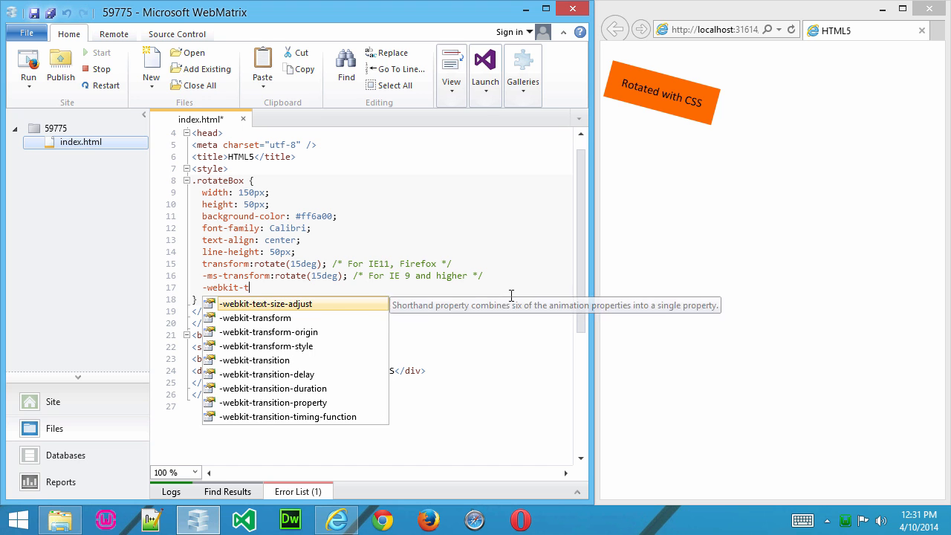
pyautogui.write('ransform: rotate(')
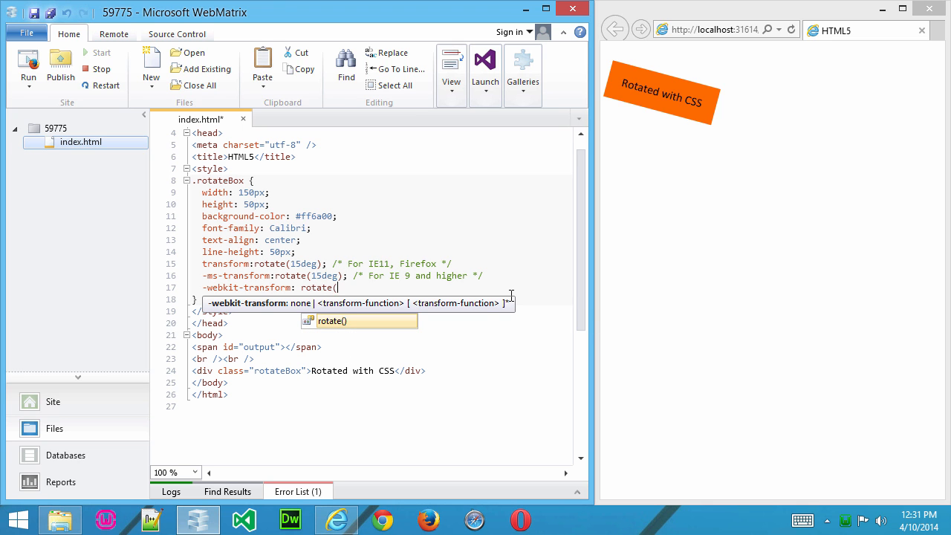
pyautogui.write('15deg);')
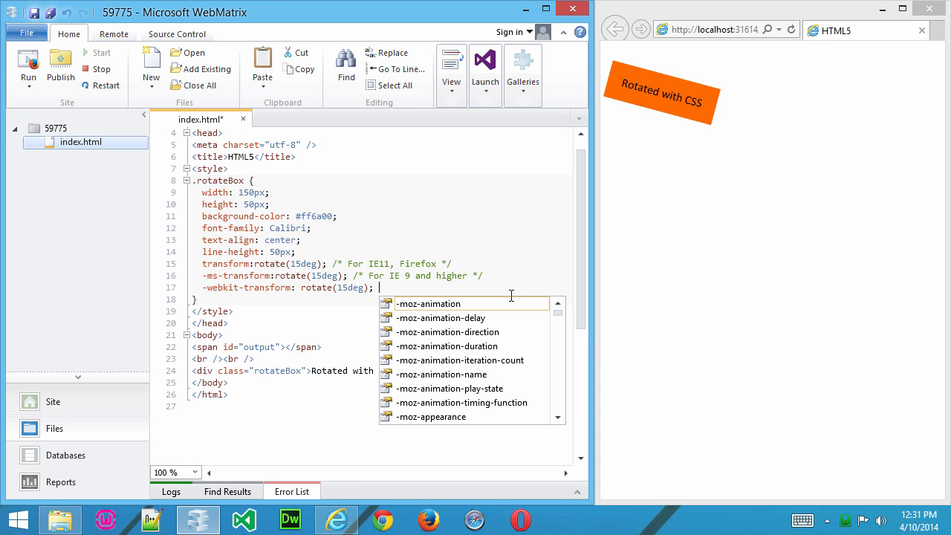
pyautogui.write('/**/')
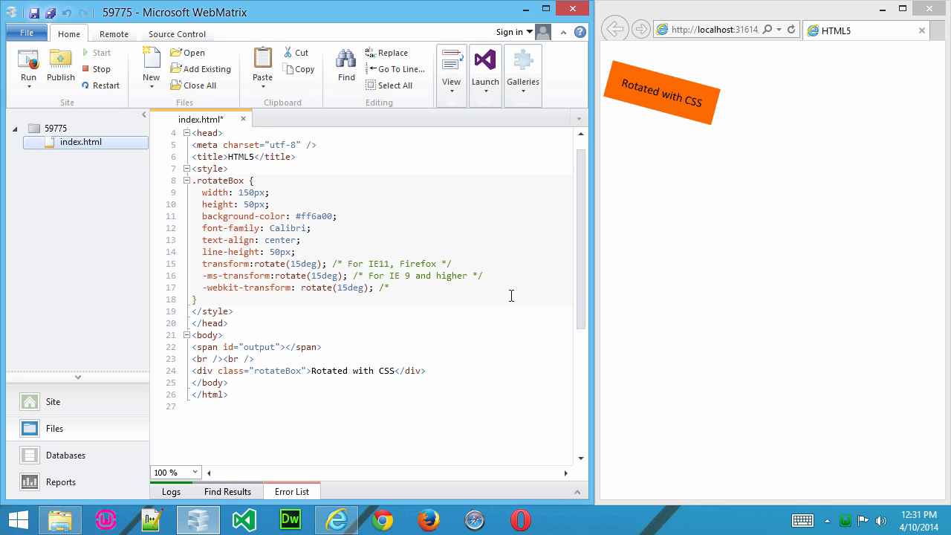
pyautogui.write('For Chro')
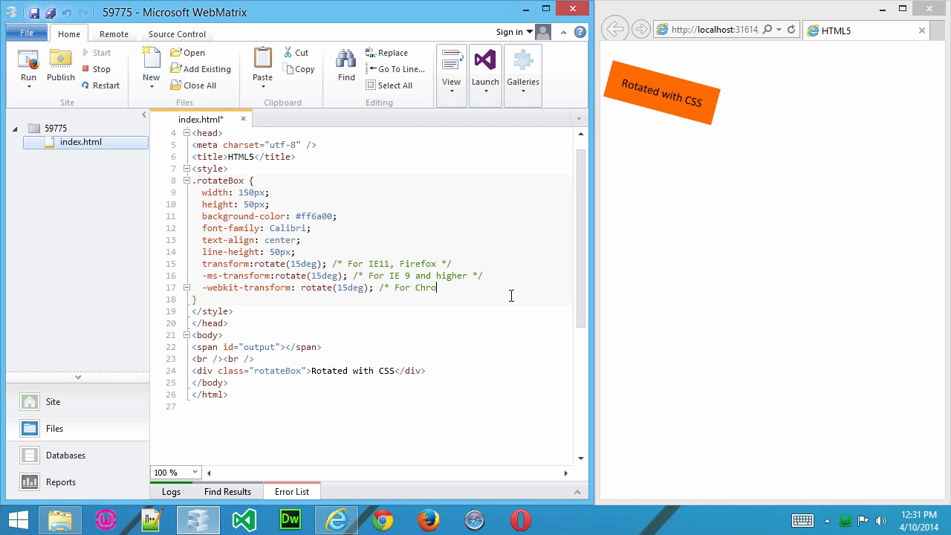
pyautogui.write('me, Safari, Opera')
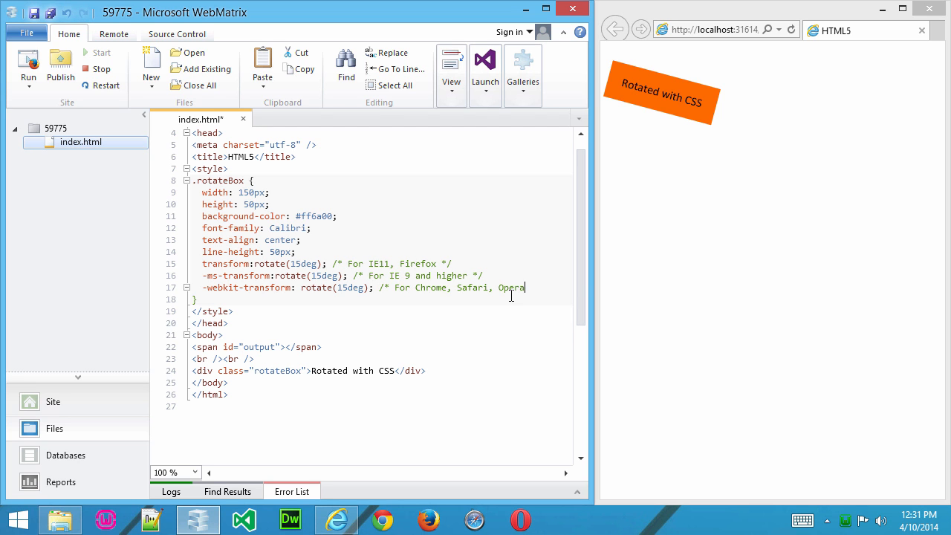
pyautogui.write('*')
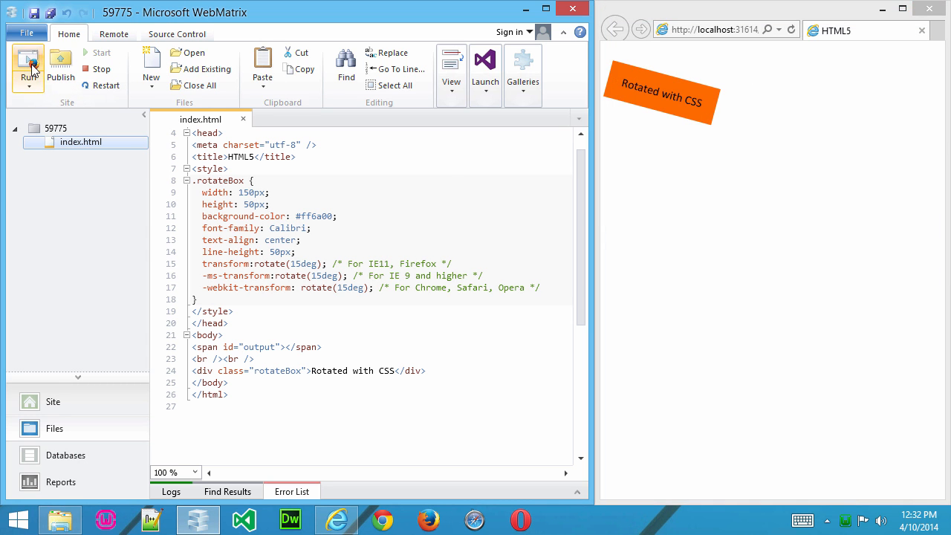
# - Run index.html in Google Chrome, where the CSS box now shows rotated
pyautogui.click(28, 66)
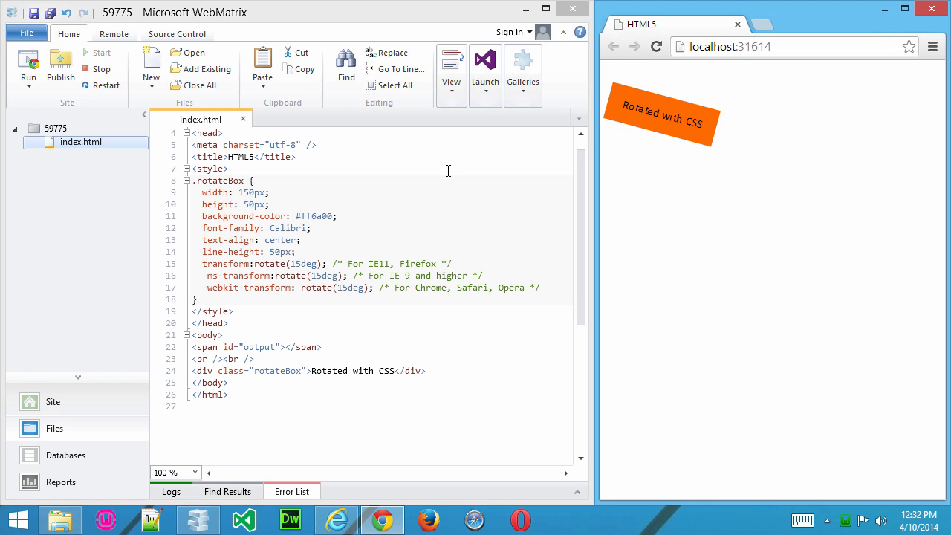
pyautogui.moveTo(208, 288)
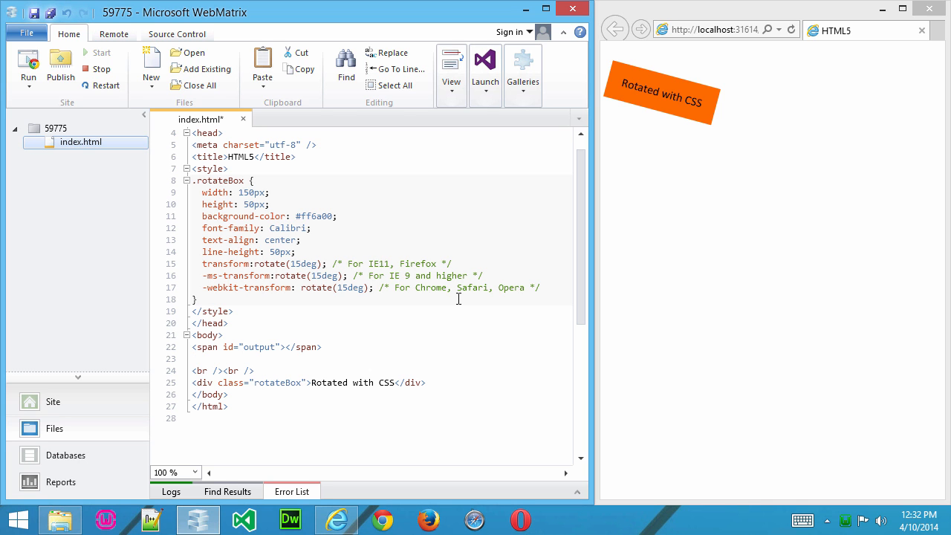
# - Start a text/javascript script block with an if (navigator.geolocation) check
pyautogui.write('//')
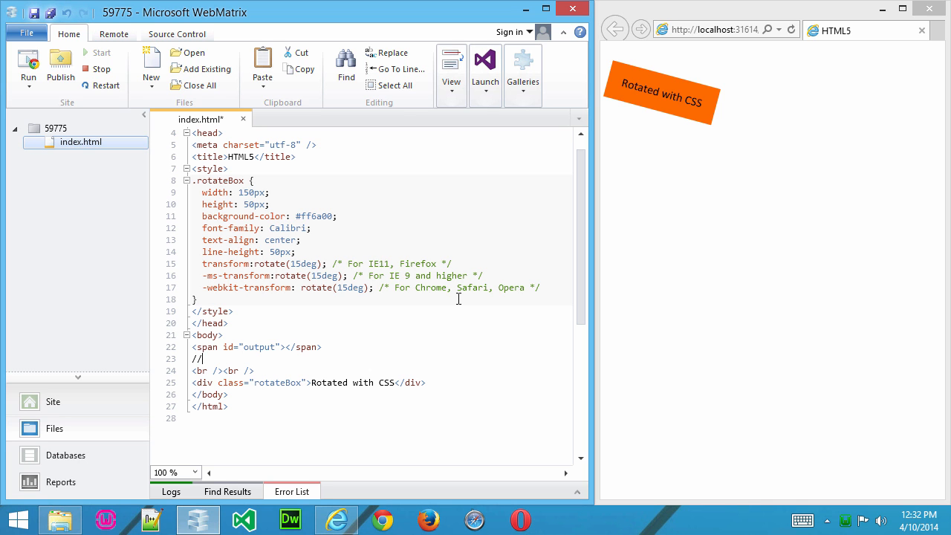
pyautogui.write('<script')
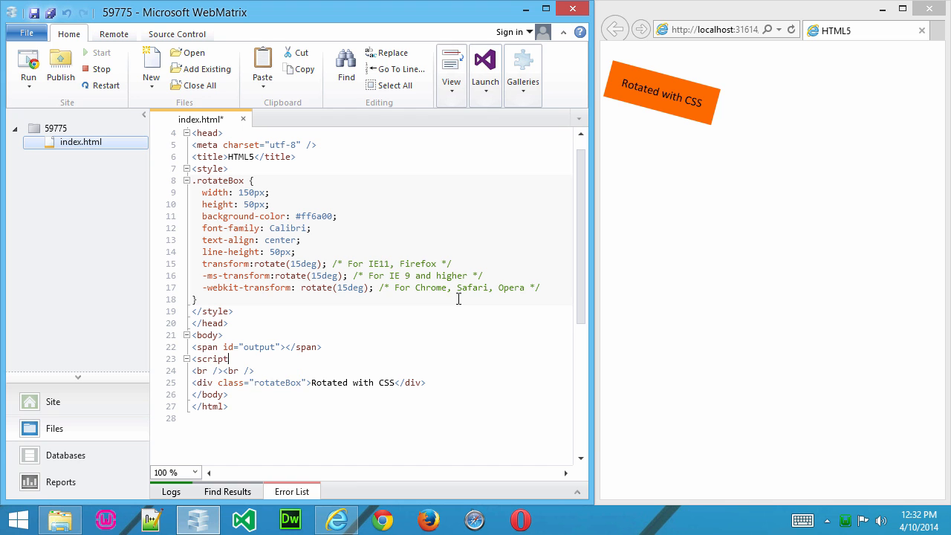
pyautogui.write('type=text/javascript>')
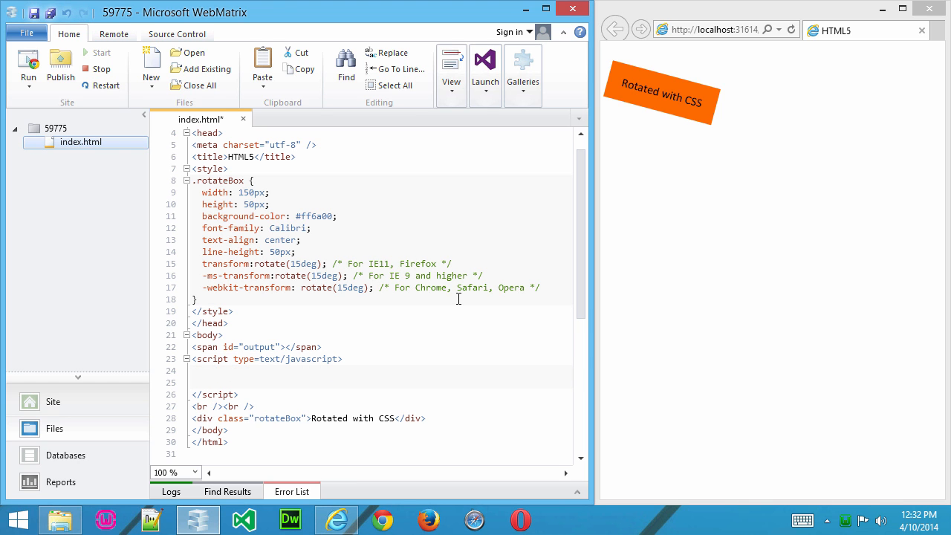
pyautogui.write('// Checking for Geolocation')
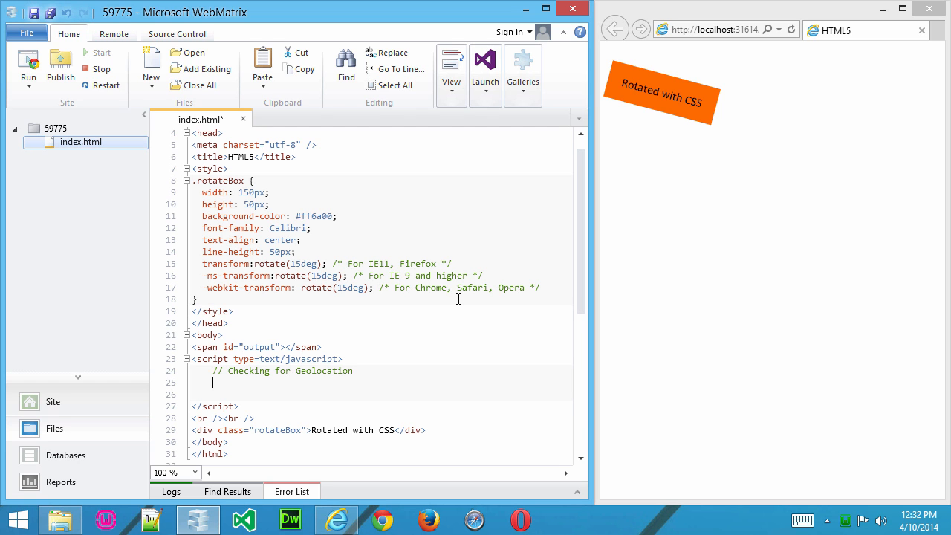
pyautogui.write('if (navi')
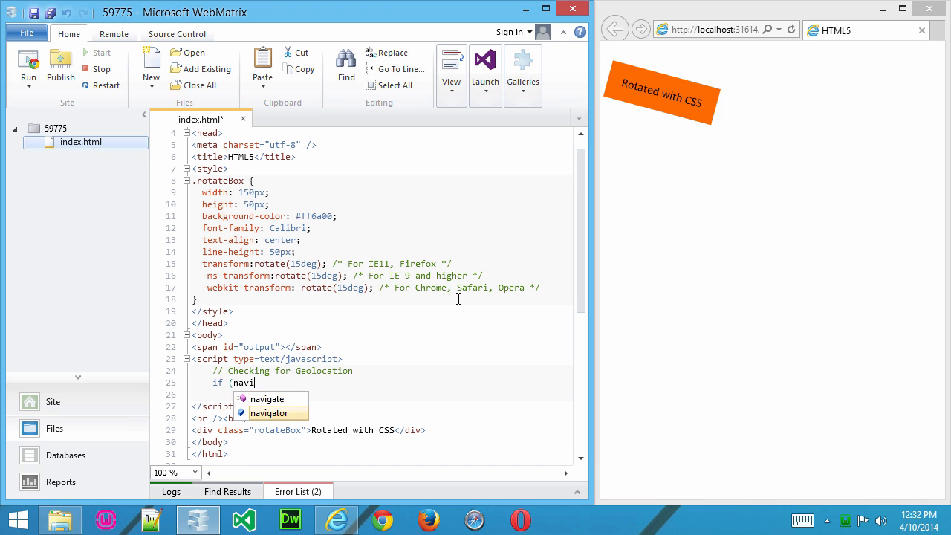
pyautogui.write('gator.geolocation)')
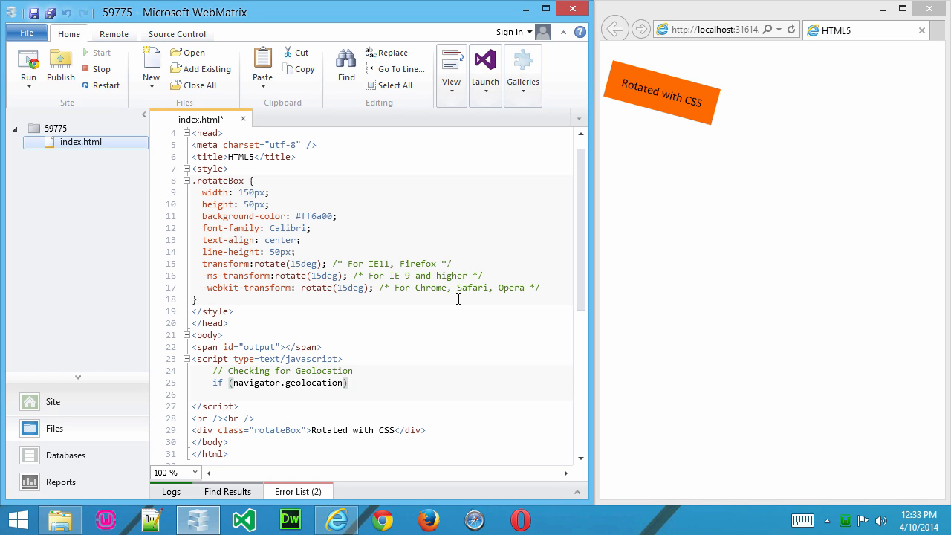
pyautogui.write('{')
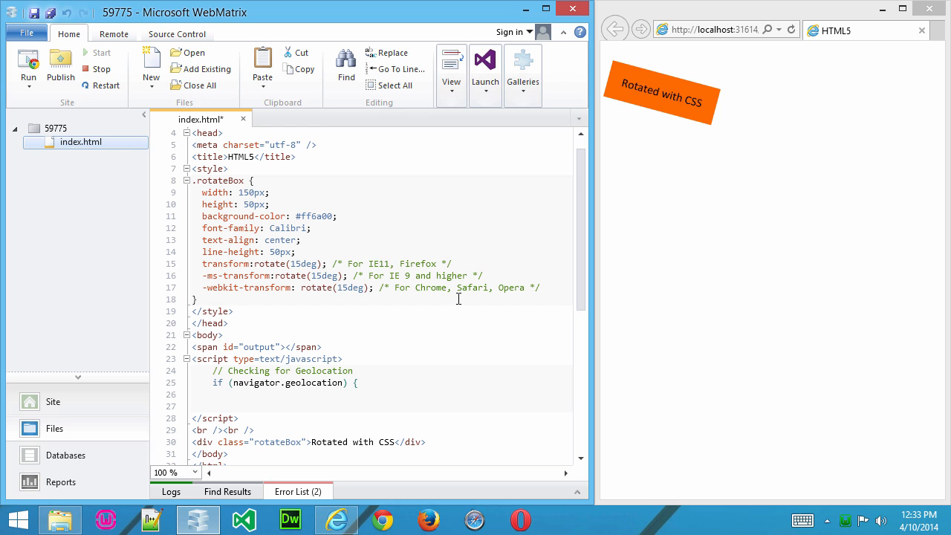
# - Alert "works" when geolocation is supported and "doesn't work" in the else branch
pyautogui.write('alert(')
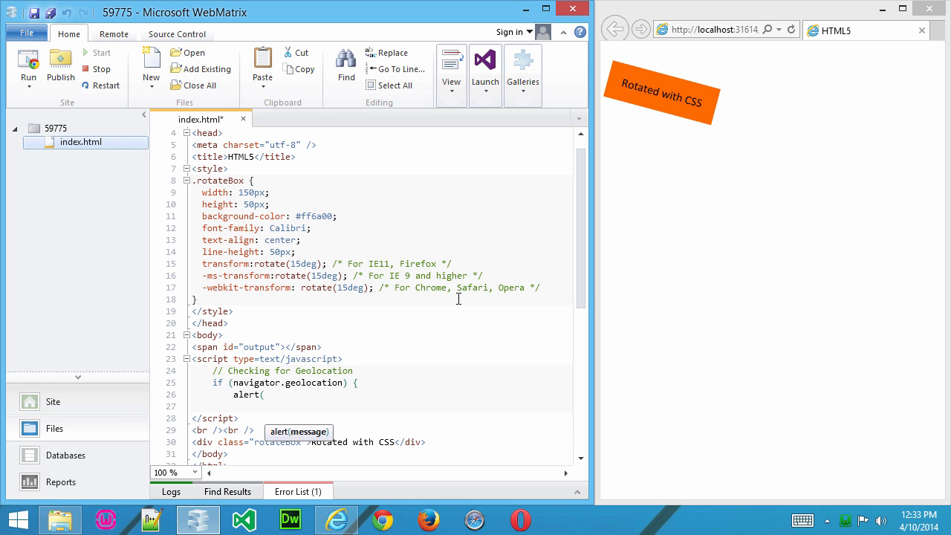
pyautogui.write('"works')
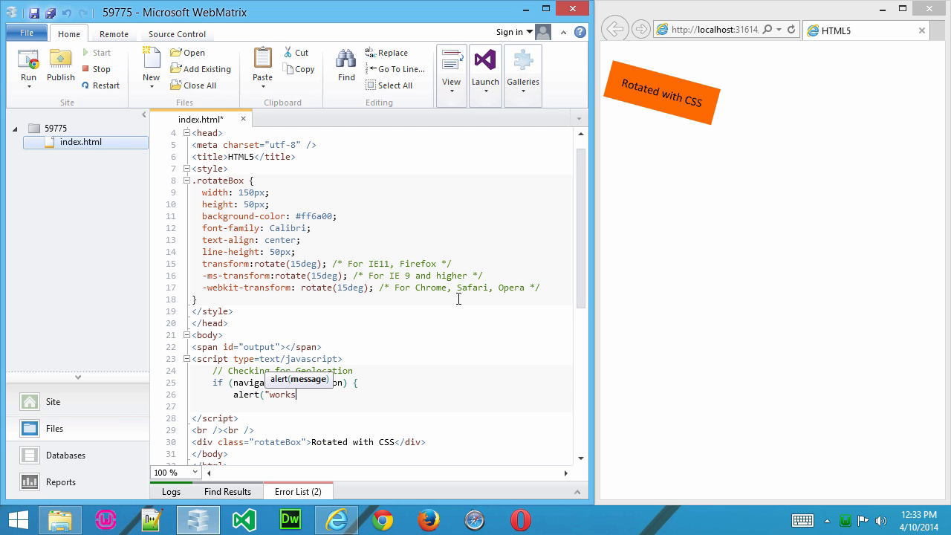
pyautogui.write('")')
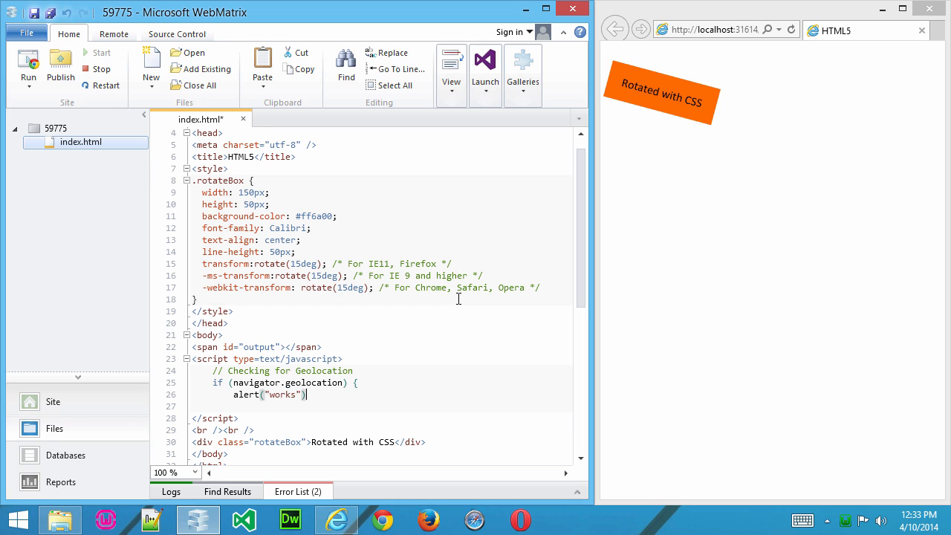
pyautogui.write(';')
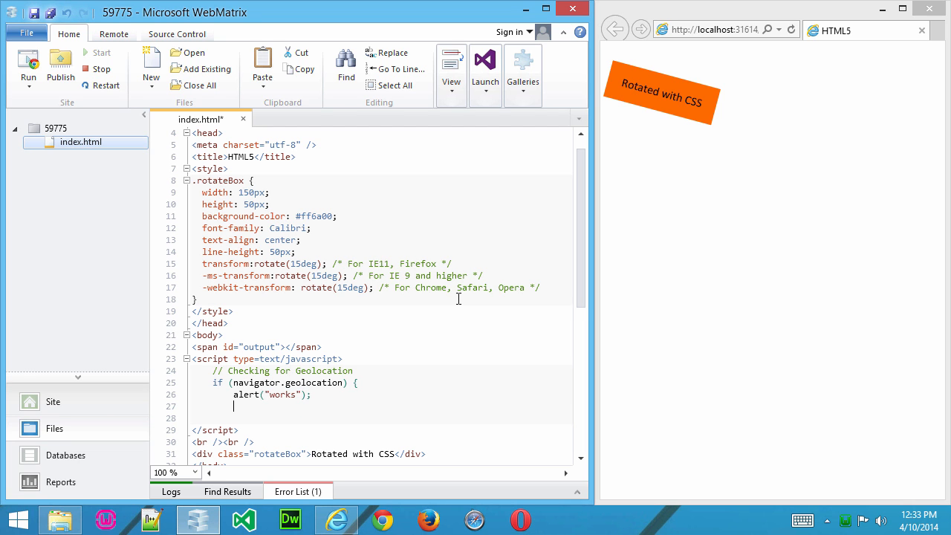
pyautogui.write('else {')
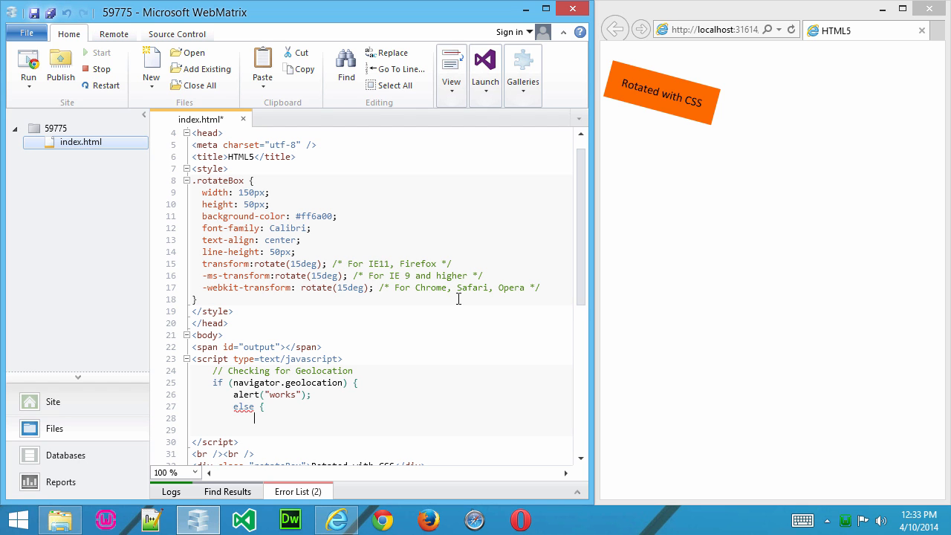
pyautogui.write('alert("doens\'t work')
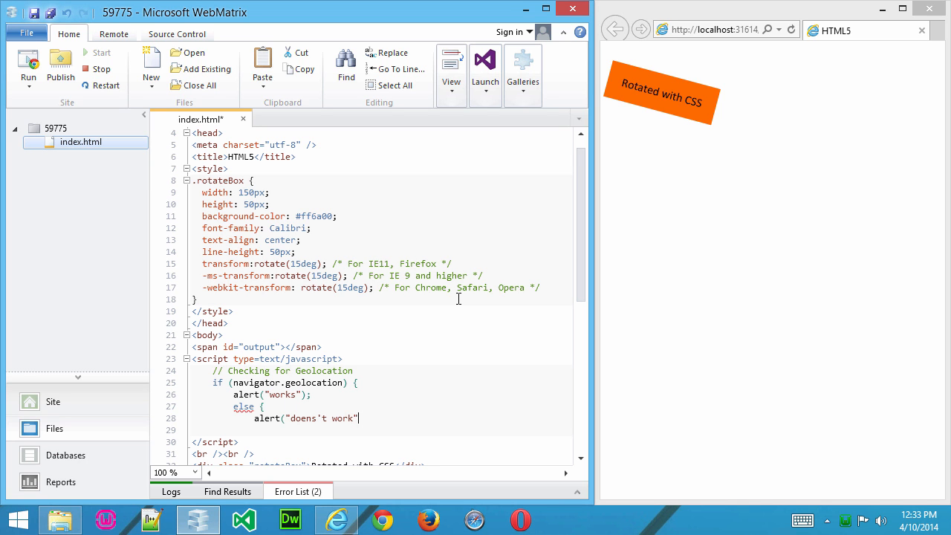
pyautogui.write(');')
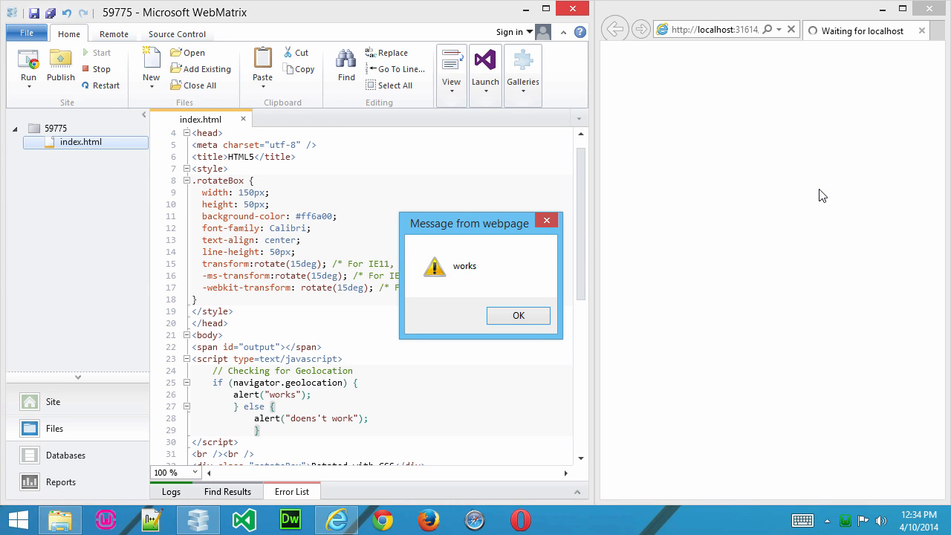
# - Dismiss the "works" geolocation alert in the browser preview
pyautogui.click(516, 314)
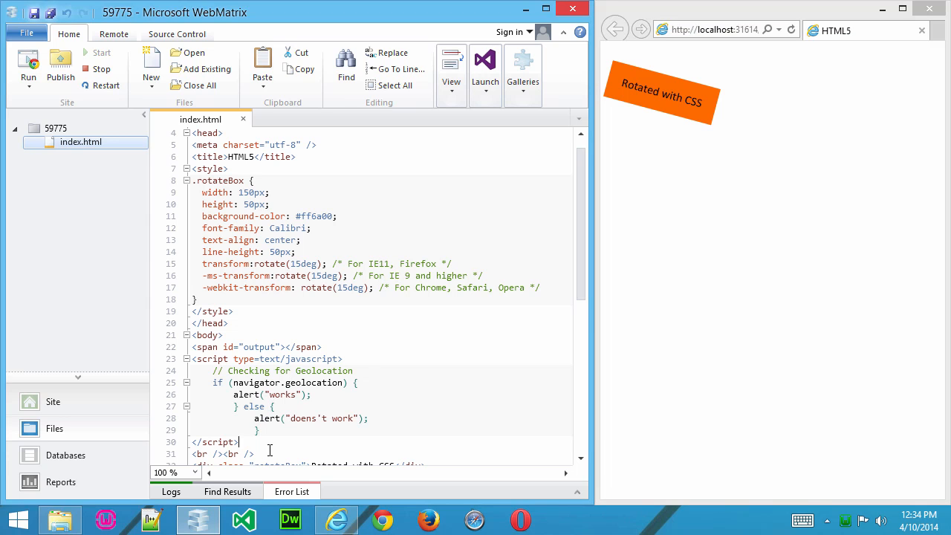
# - Add <br><br> and a <video width="500" height="250" controls> element below the rotated div
pyautogui.scroll(-3)
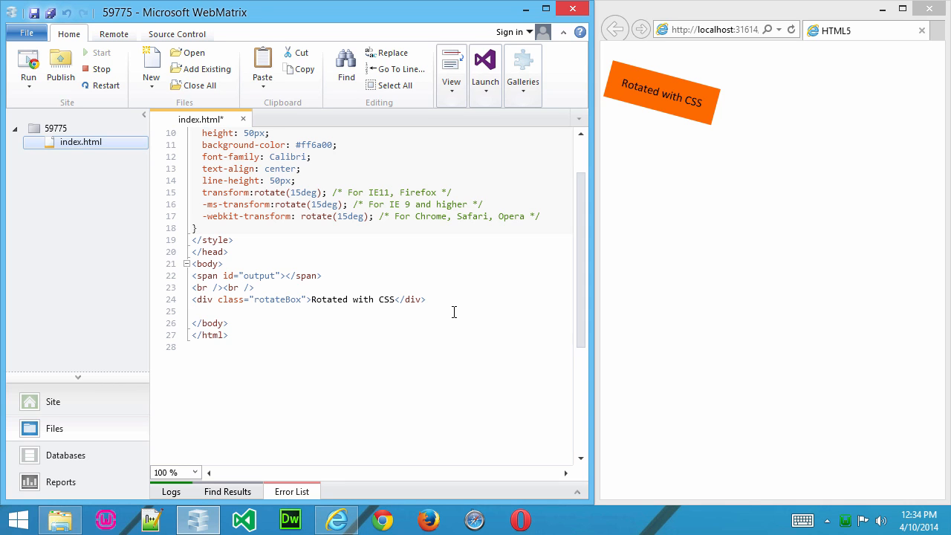
pyautogui.write('<br><br>')
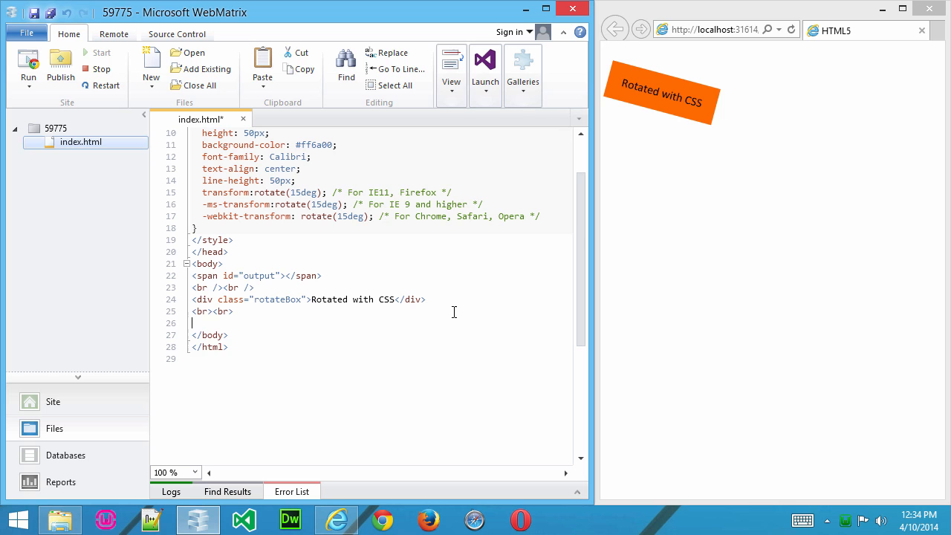
pyautogui.write('<video')
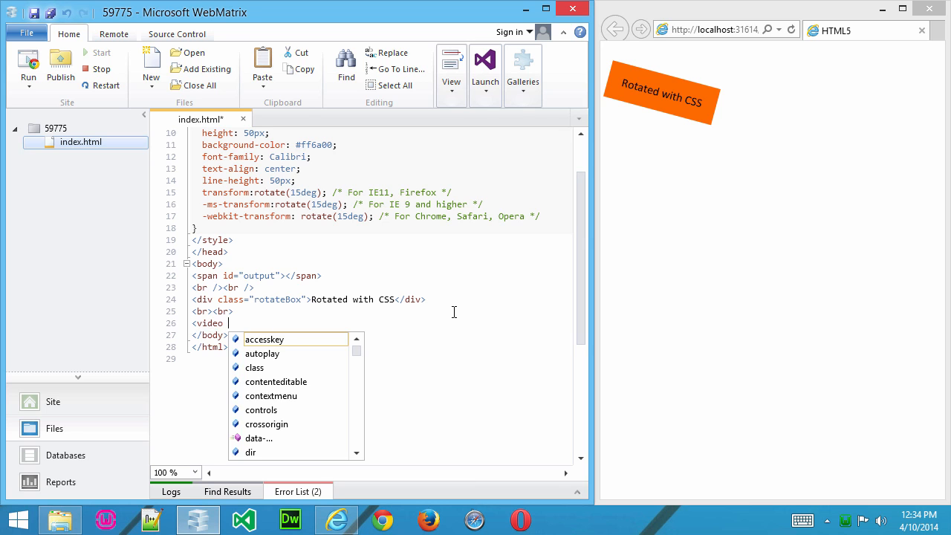
pyautogui.write('width=')
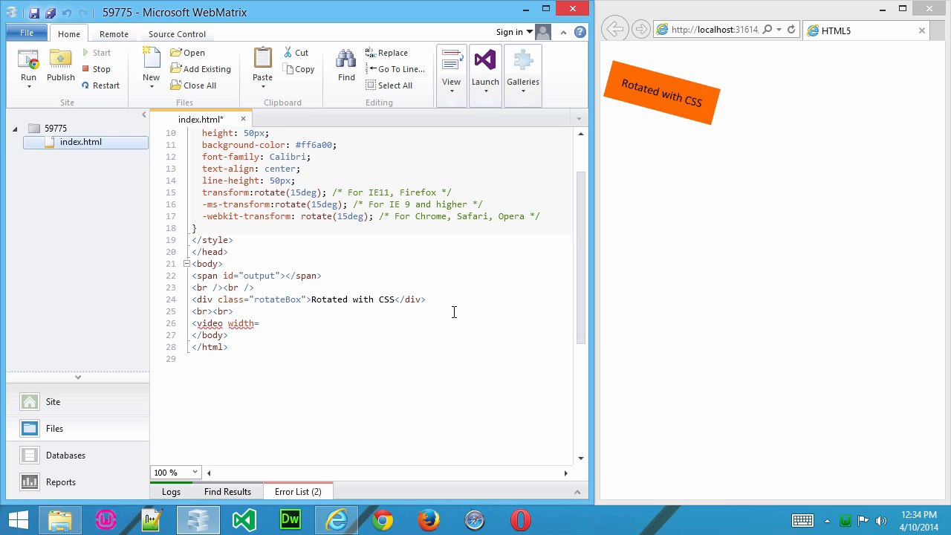
pyautogui.write('"')
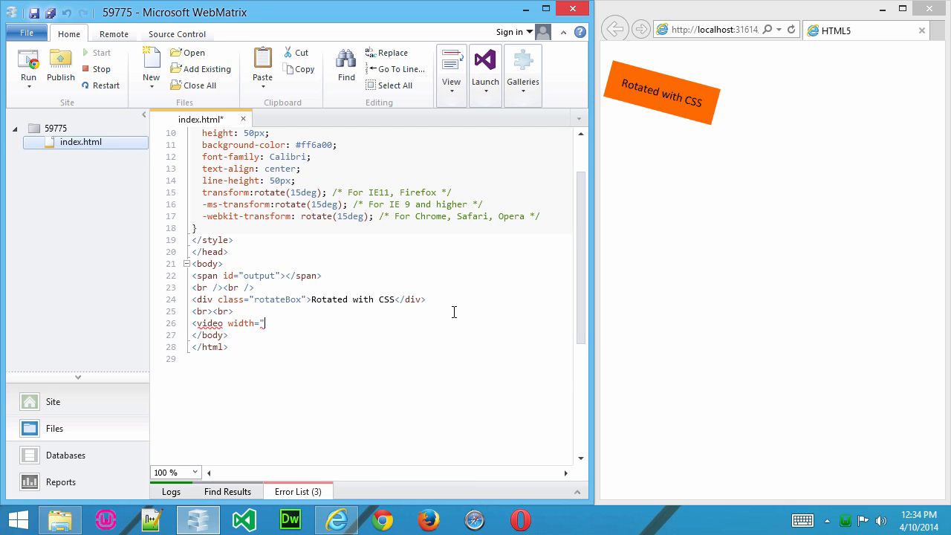
pyautogui.write('500" heig')
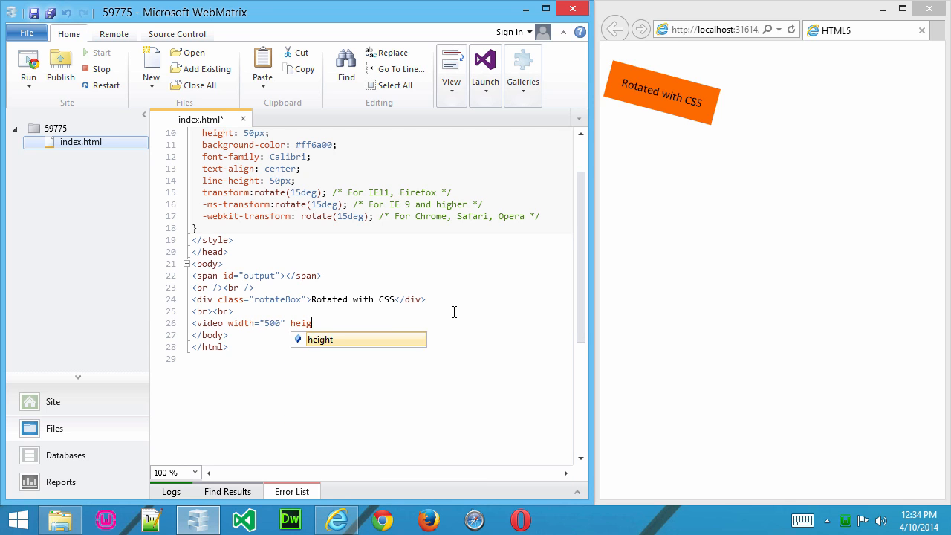
pyautogui.write('height="')
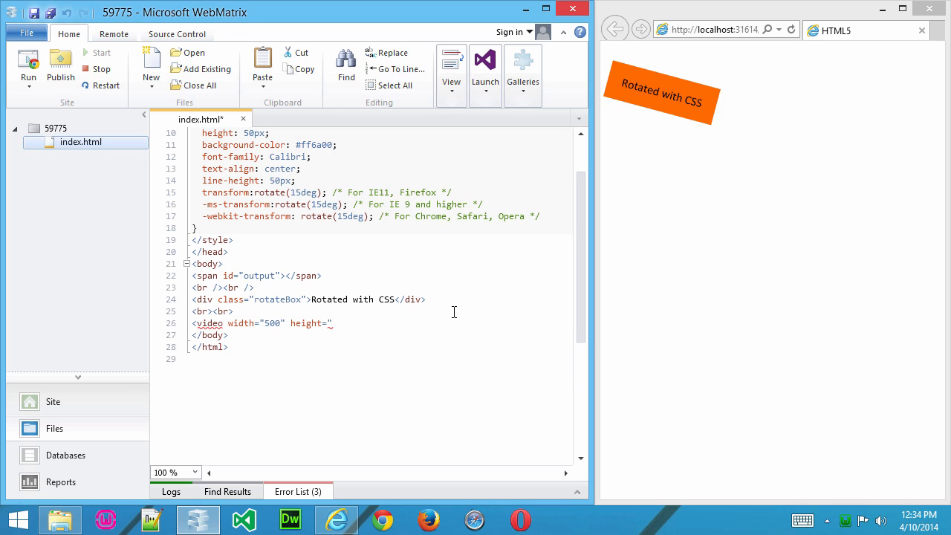
pyautogui.write('250"')
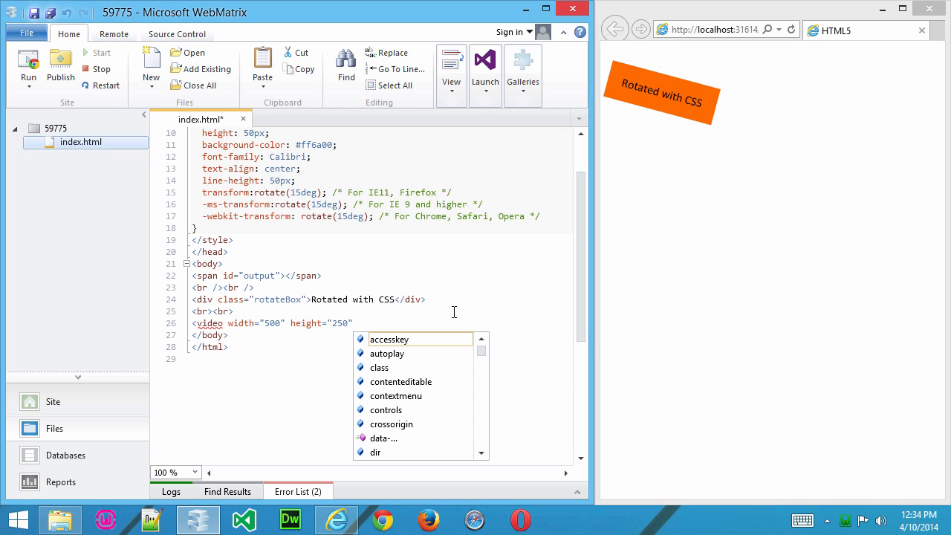
pyautogui.write('controls>')
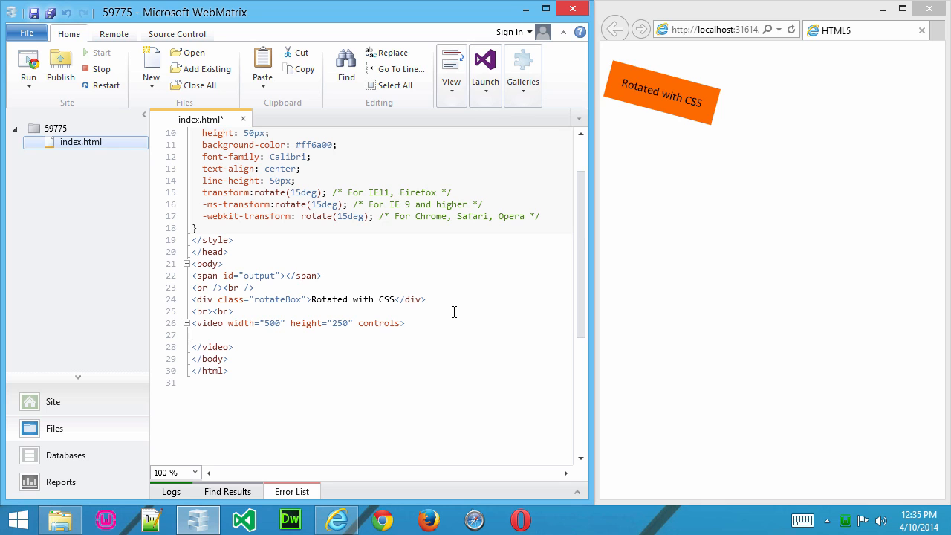
# - Write a <source src="movie.mp4" type="video/mp4"> line inside the video element
pyautogui.write('<source src')
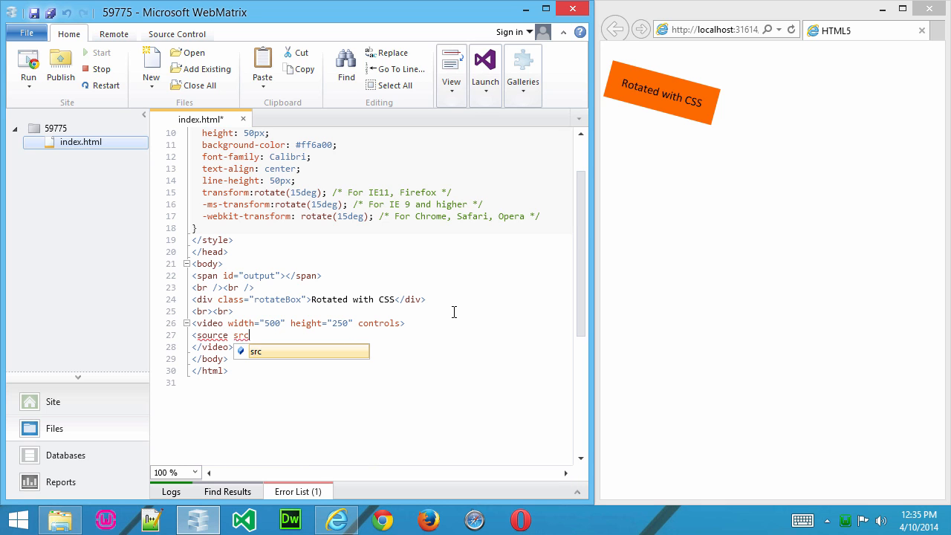
pyautogui.write('="movie')
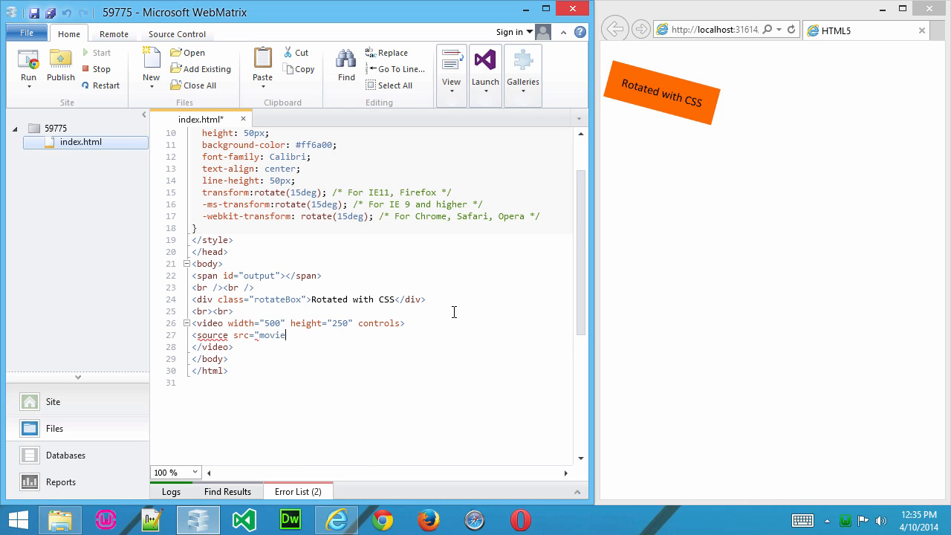
pyautogui.write('.')
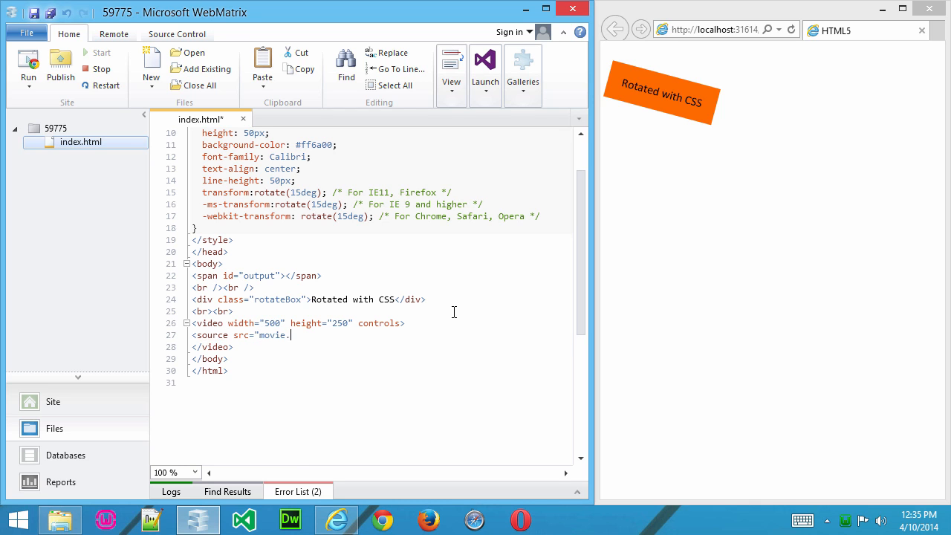
pyautogui.write('mp4"')
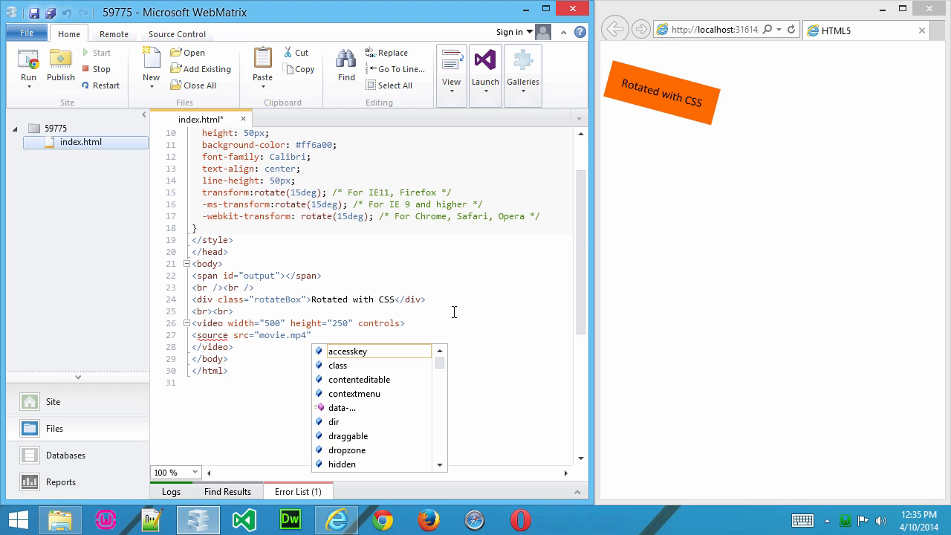
pyautogui.write('type')
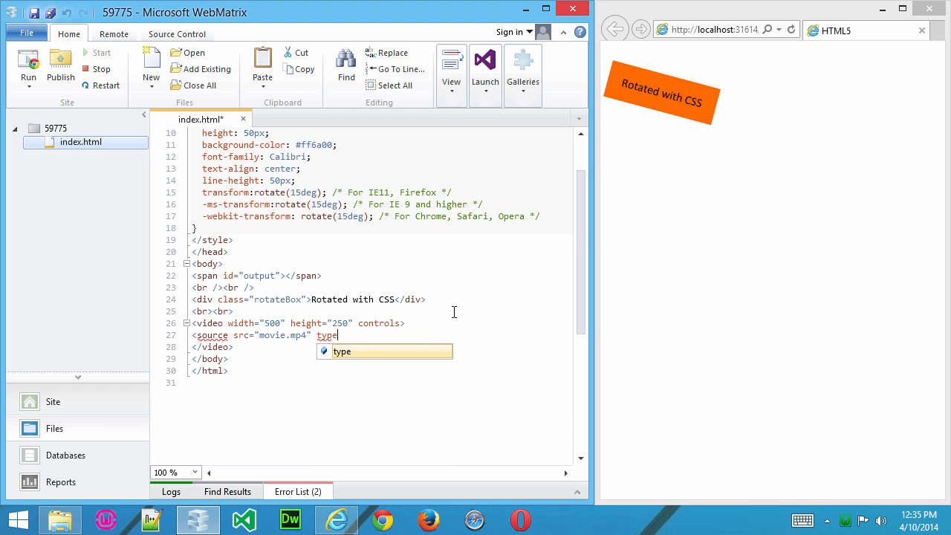
pyautogui.write('=vi')
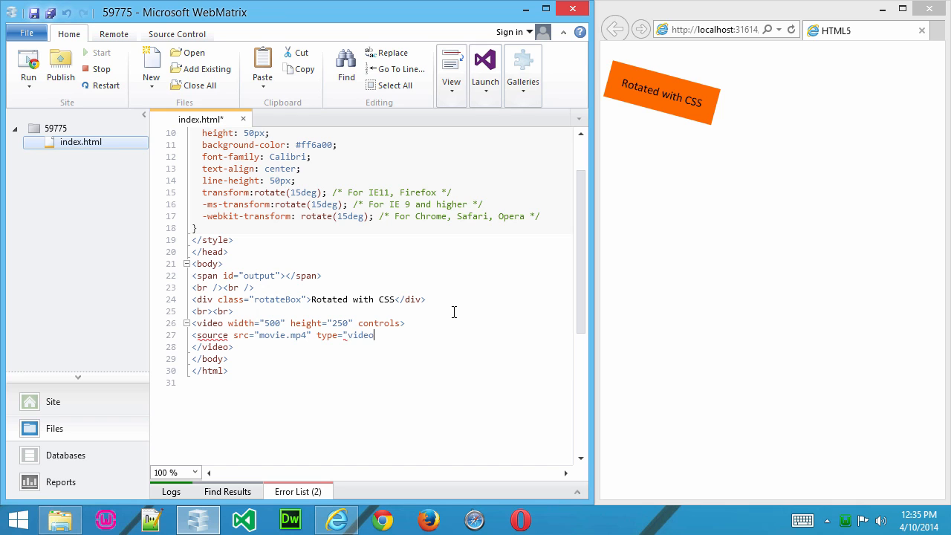
pyautogui.write('/mp')
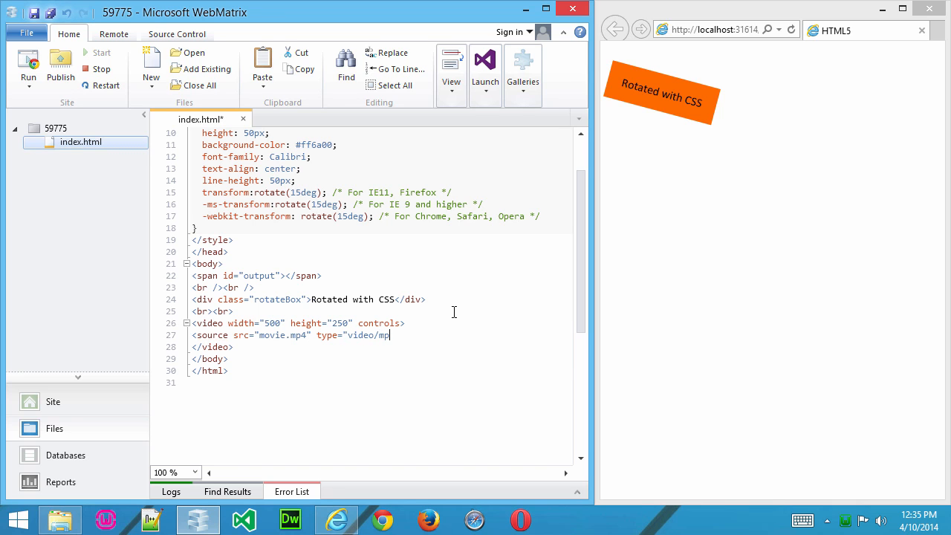
pyautogui.write('">')
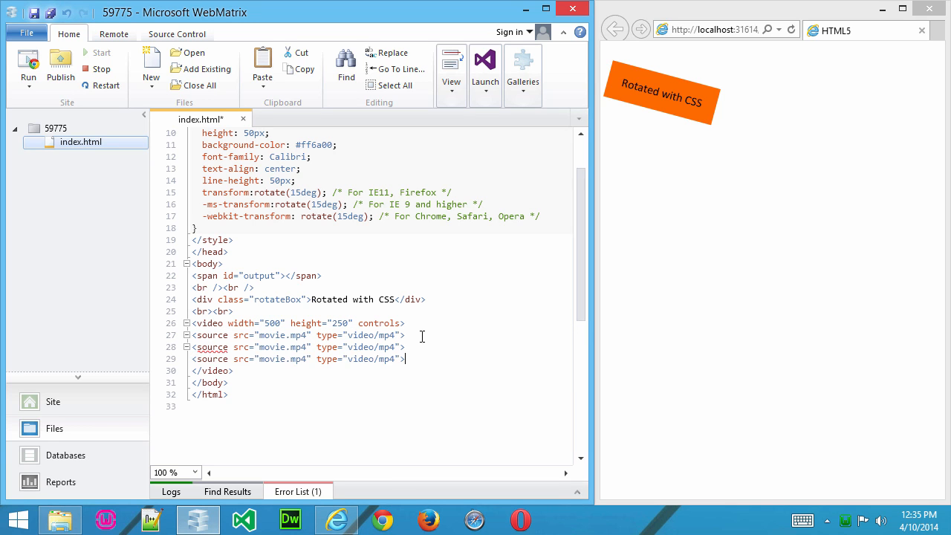
# - Retype the second source as movie.ogg video/ogg and the third as movie.avi video/webm
pyautogui.doubleClick(297, 347)
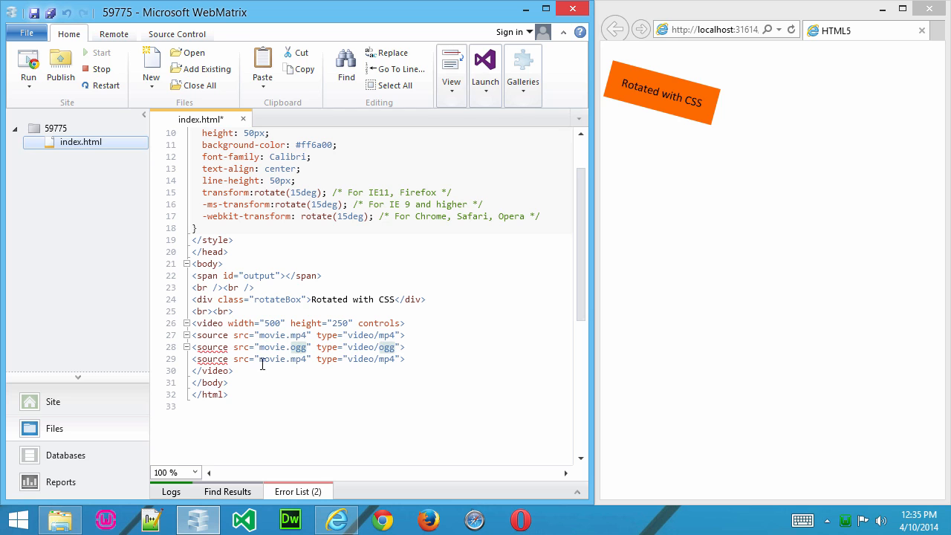
pyautogui.doubleClick(300, 358)
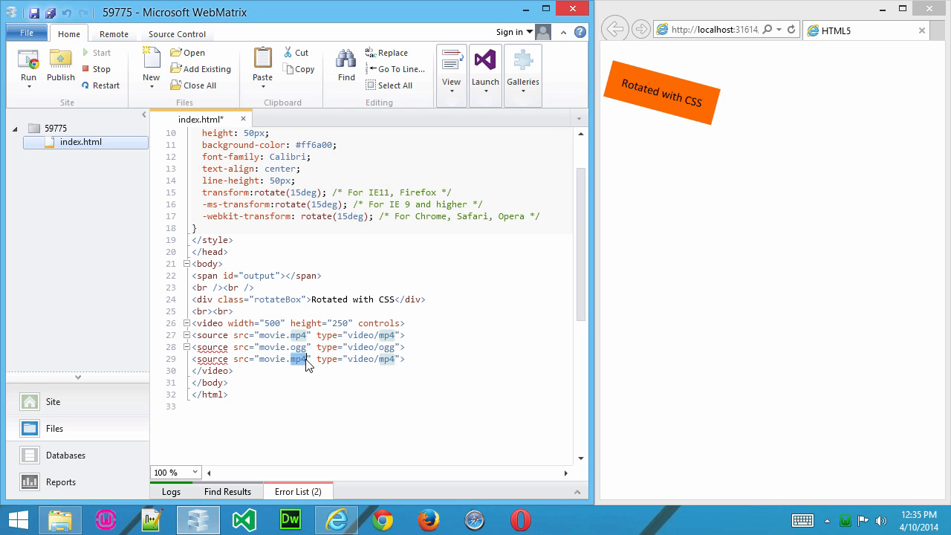
pyautogui.write('avi')
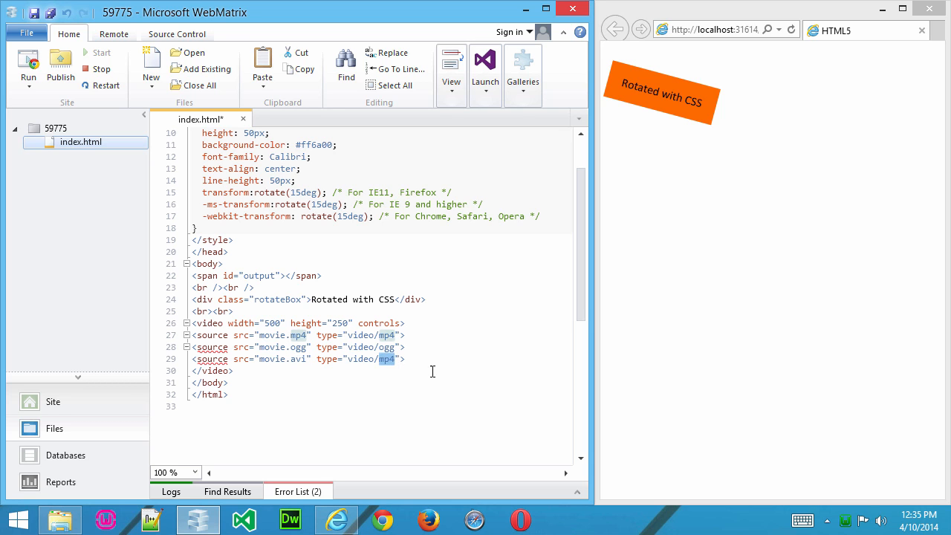
pyautogui.write('web')
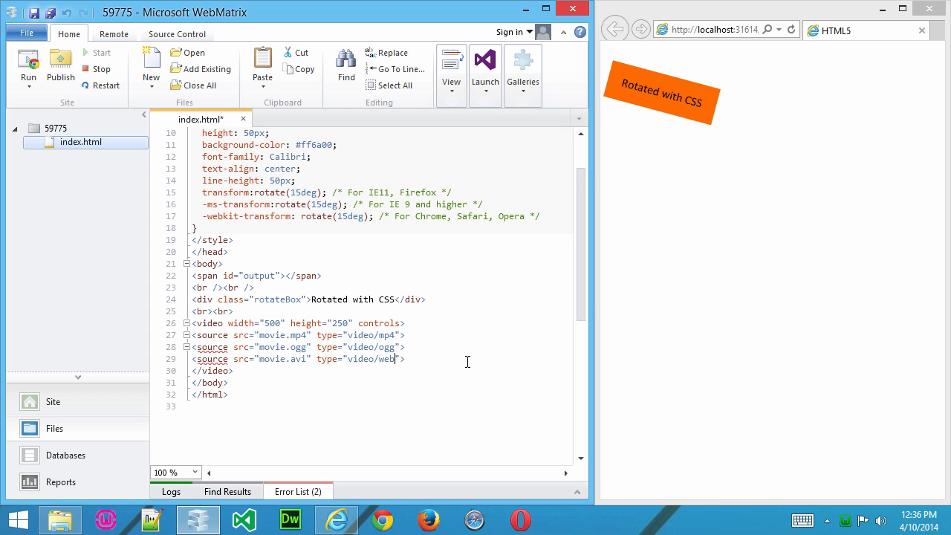
pyautogui.write('m')
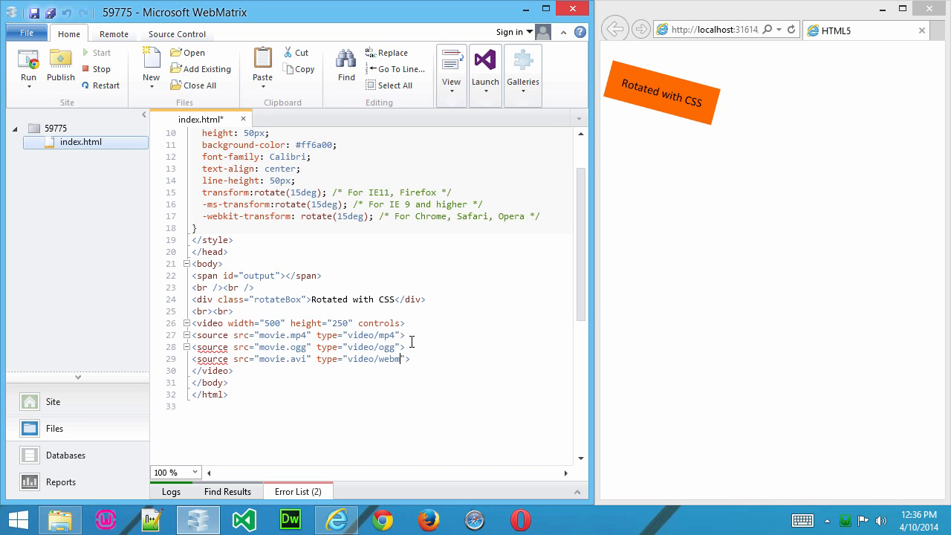
pyautogui.moveTo(414, 341)
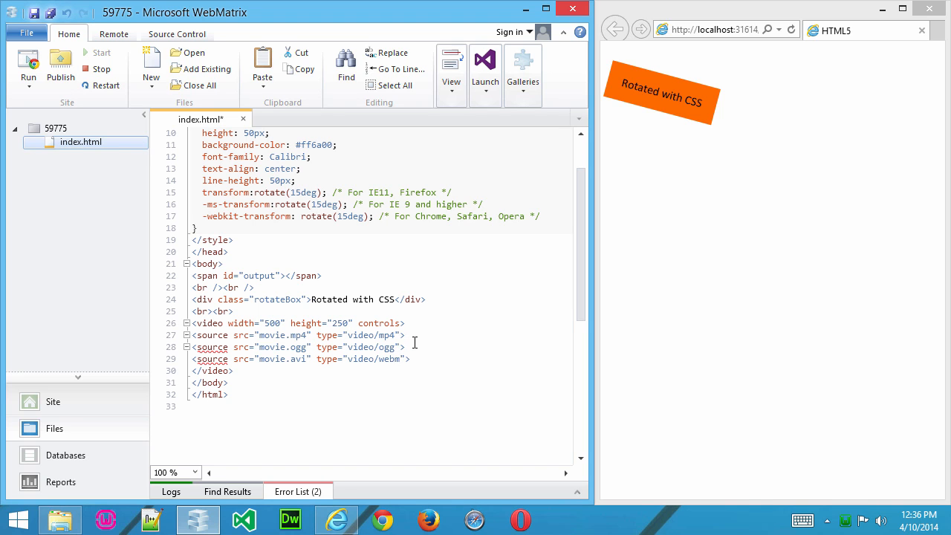
# - Open a blank line after the third source entry, before the closing video tag
pyautogui.tripleClick(297, 334)
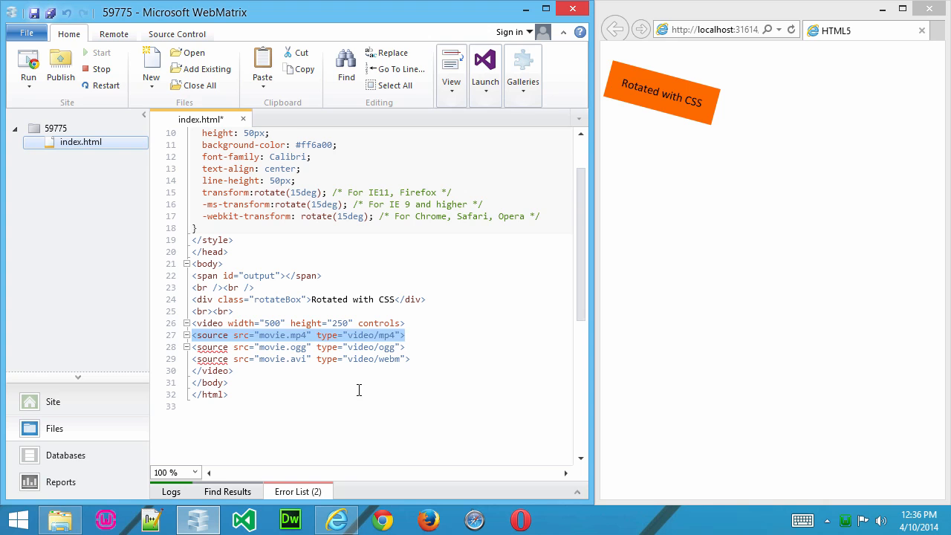
pyautogui.click(407, 335)
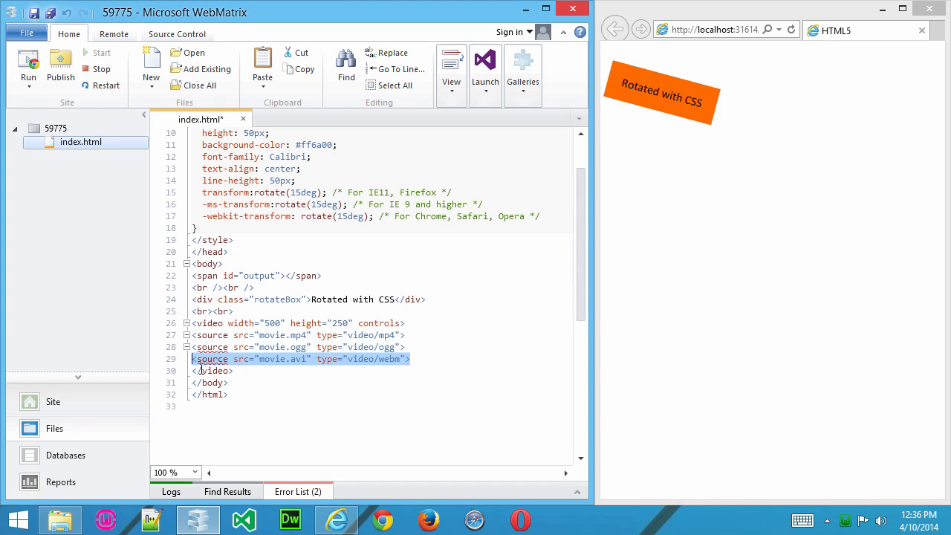
pyautogui.click(418, 358)
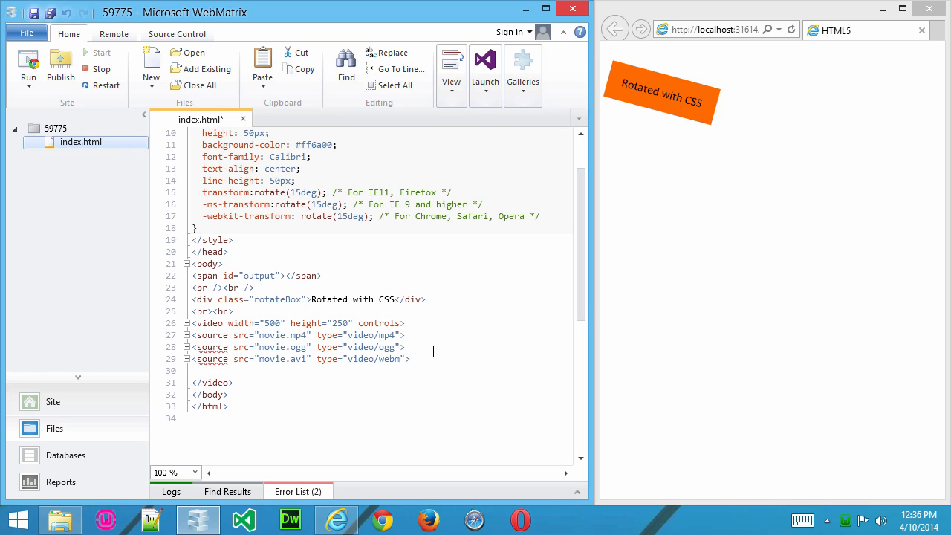
# - Add the fallback text "Your browser doesn't support HTML5 video" and save
pyautogui.write('Your b')
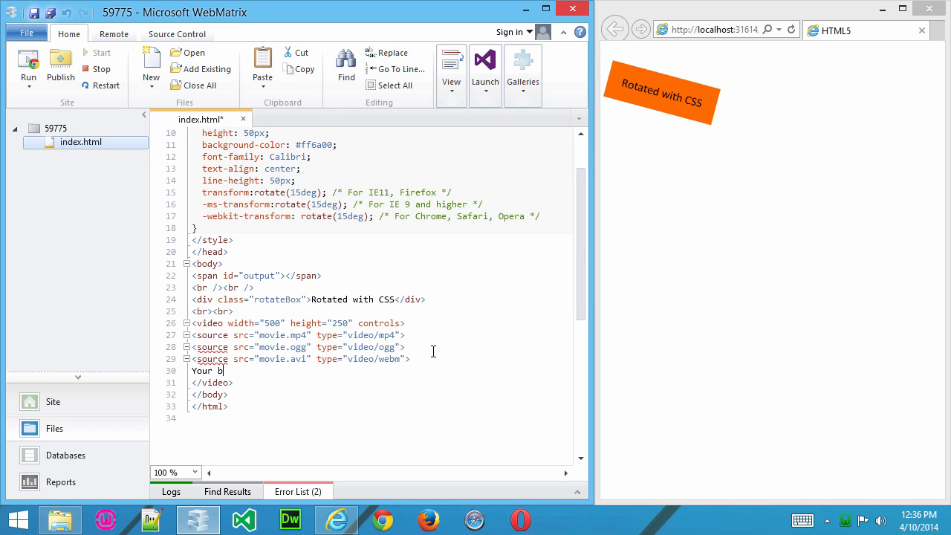
pyautogui.write("rowser doesn't su")
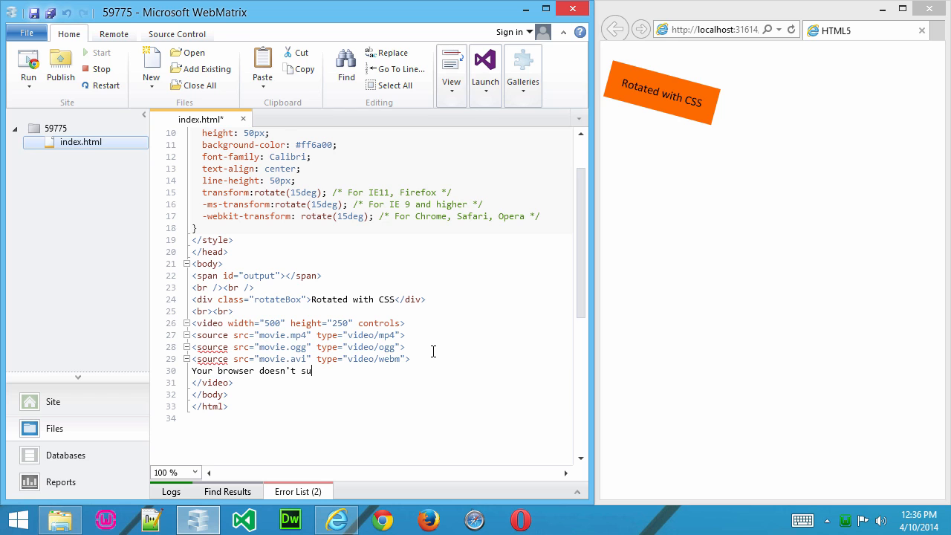
pyautogui.write('pport HTML5')
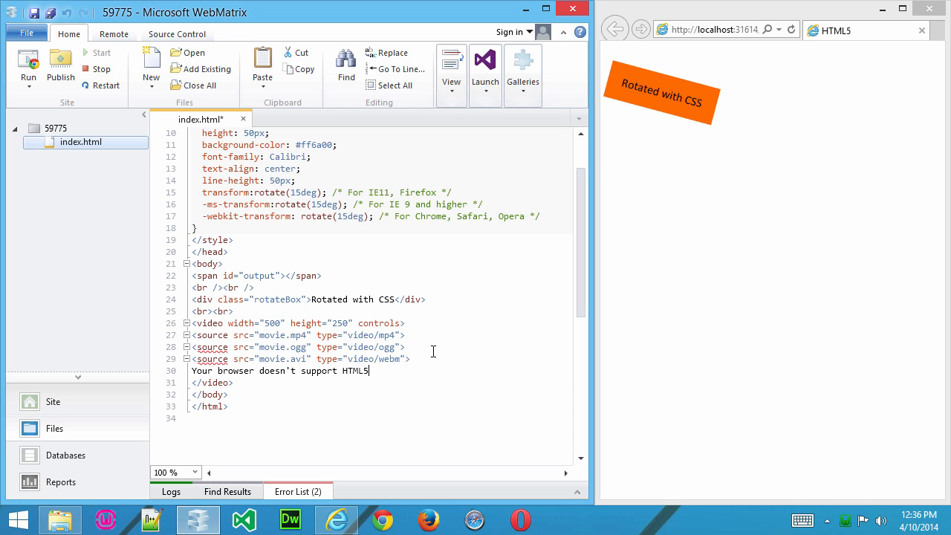
pyautogui.write('video')
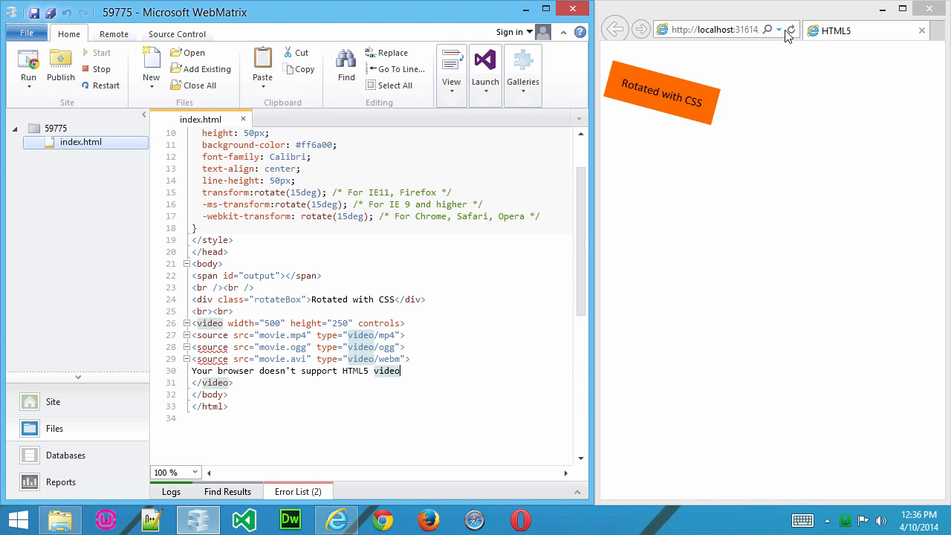
# - Reload the preview so the video player appears below the box, then clear the editor selection
pyautogui.click(791, 29)
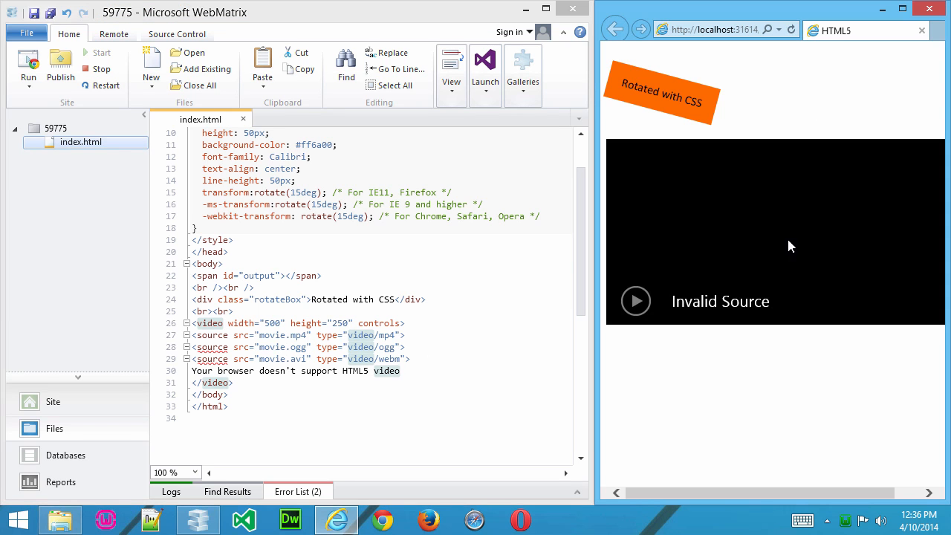
pyautogui.moveTo(835, 238)
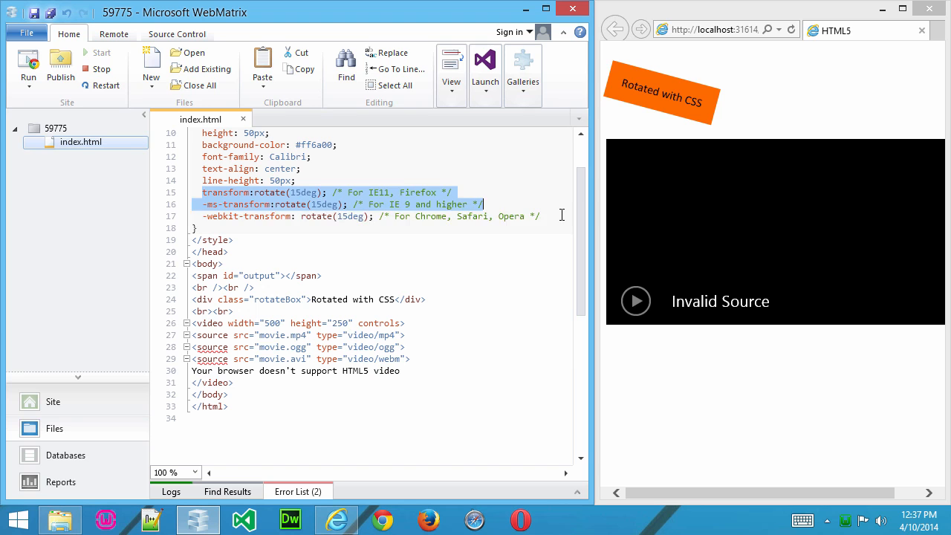
pyautogui.click(552, 229)
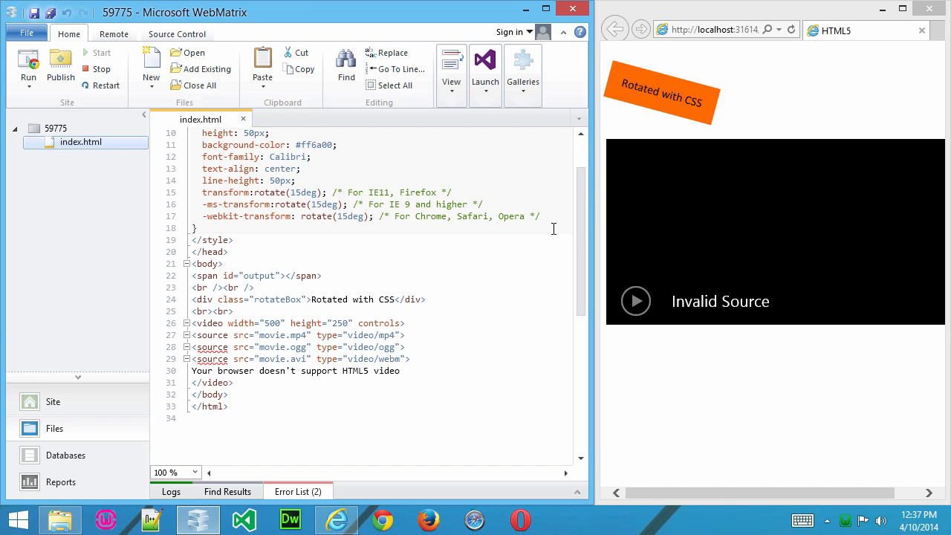